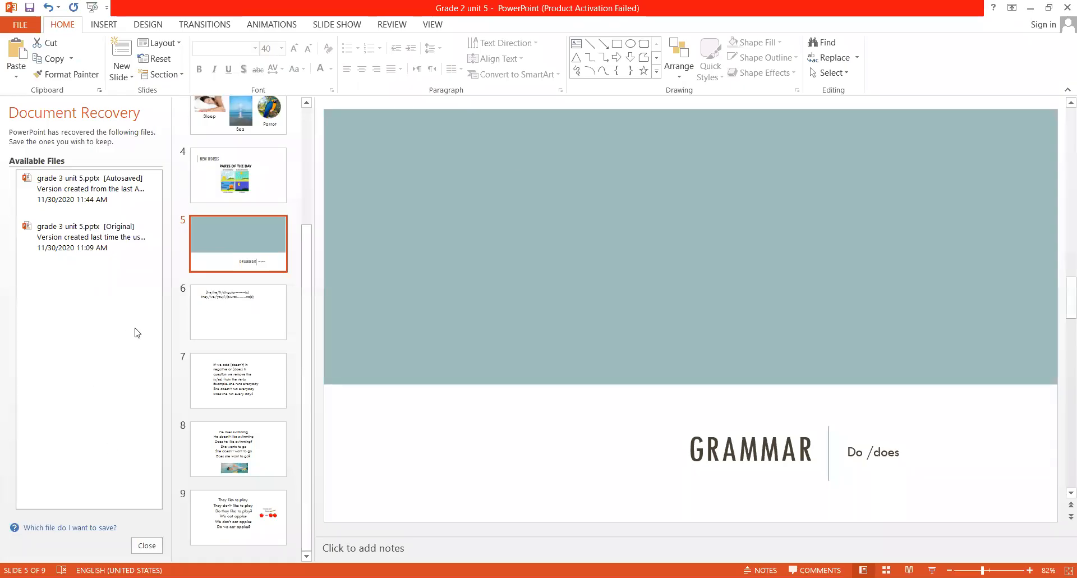
mouse_move(217, 313)
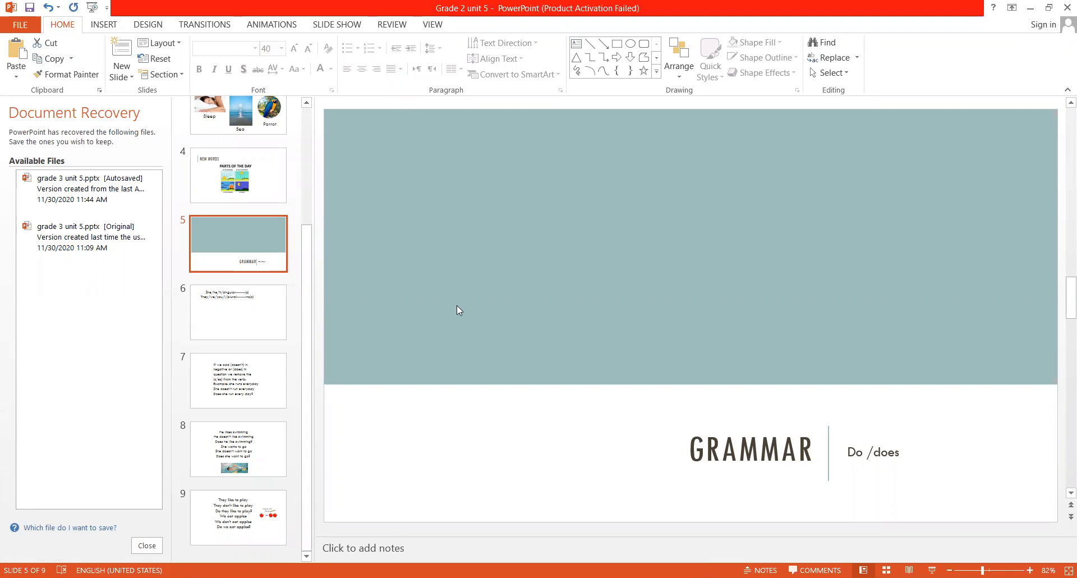
Step: On slide 6, type 'He likes to swim' and 'They like to swim' under the pronoun rules
left_click(238, 311)
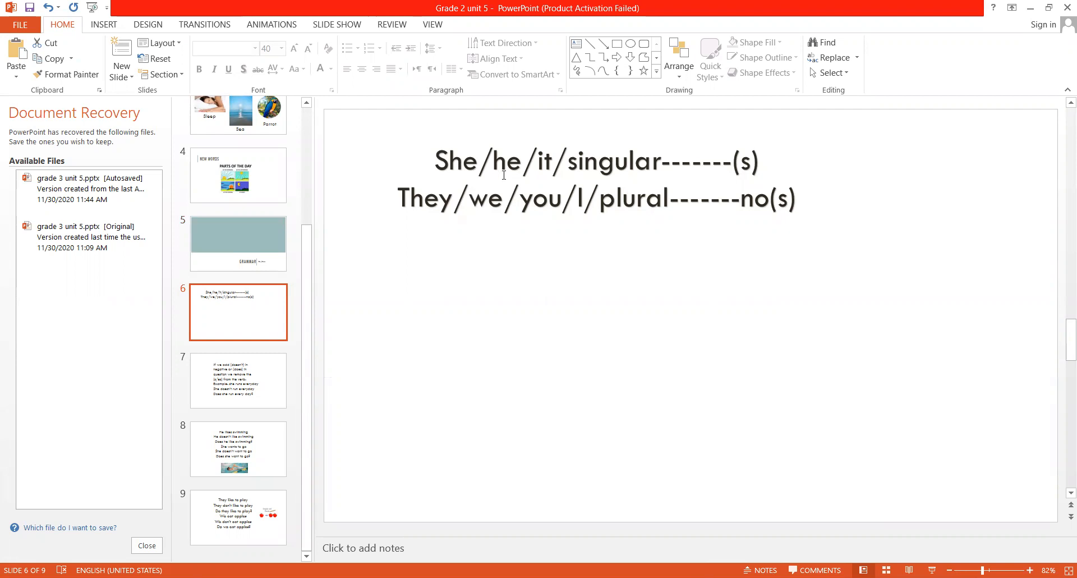
mouse_move(645, 160)
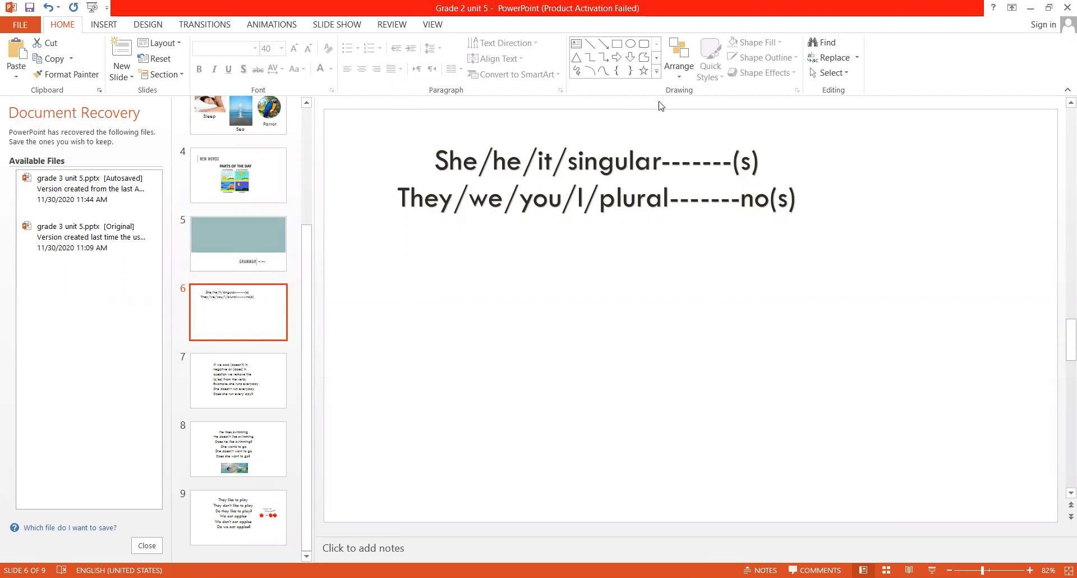
mouse_move(446, 200)
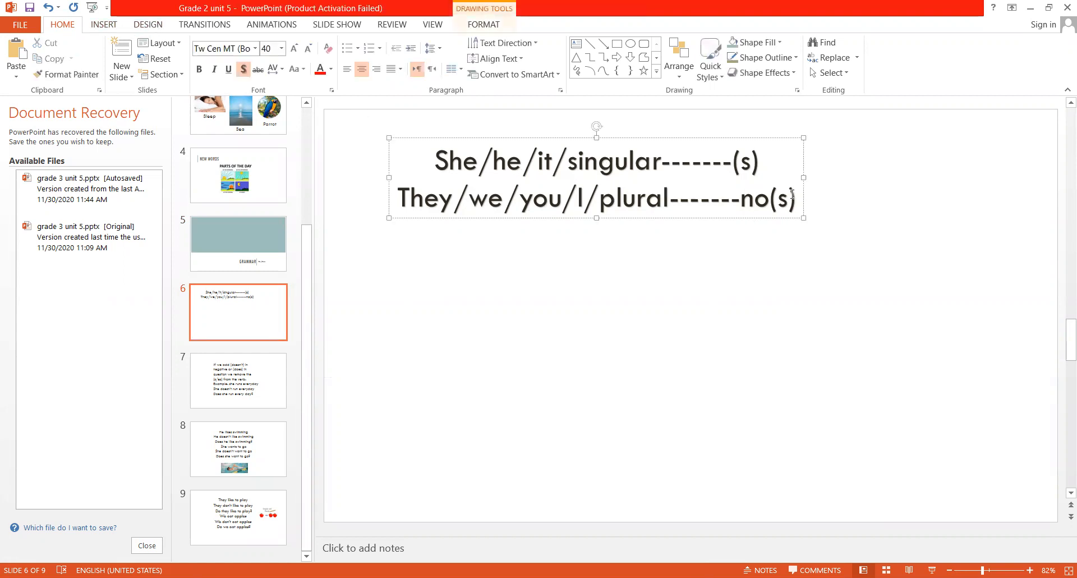
type("h")
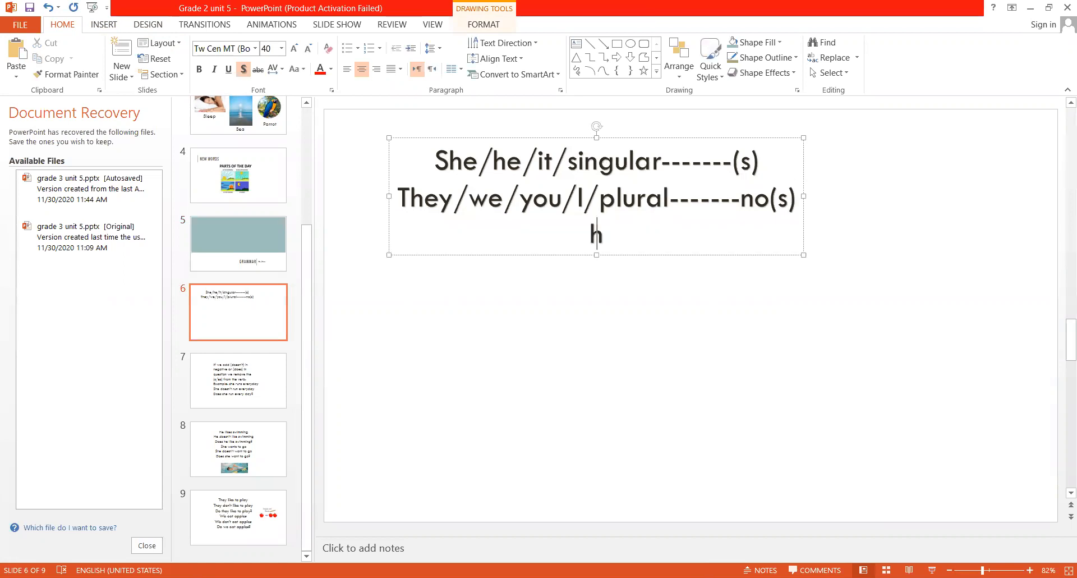
type("He likes")
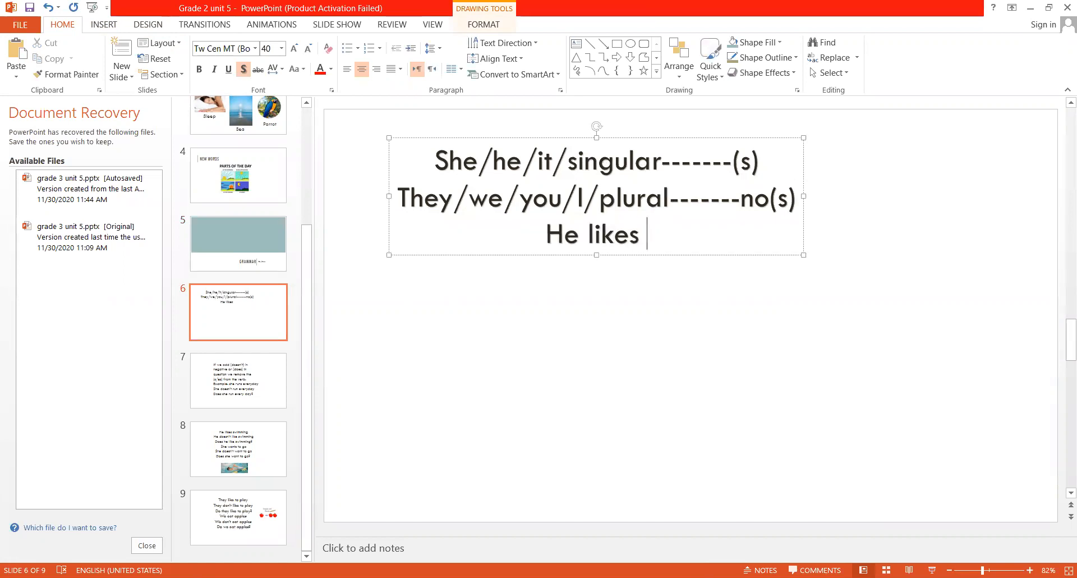
type("to swim")
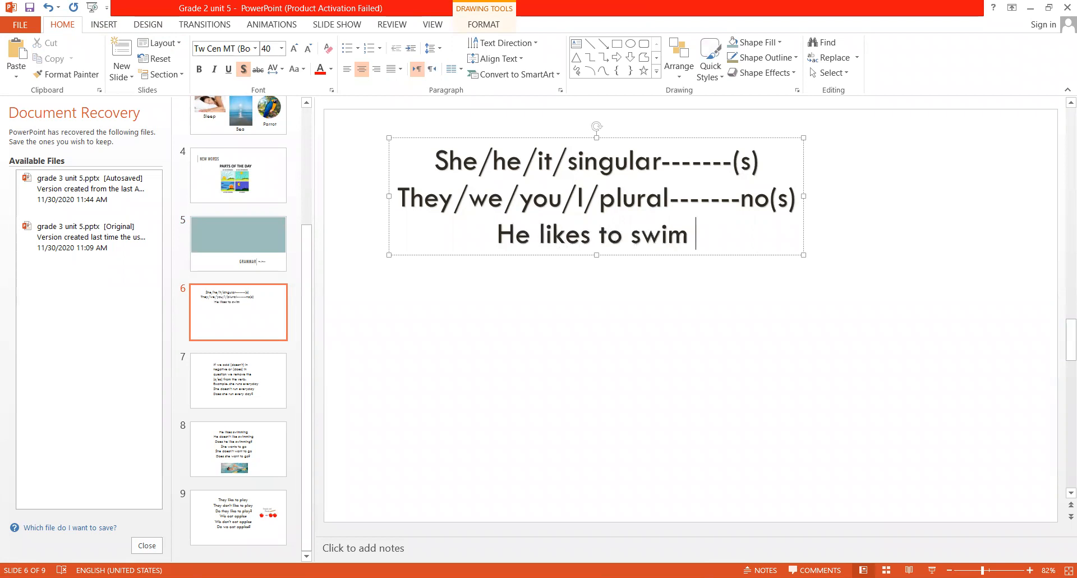
type("They")
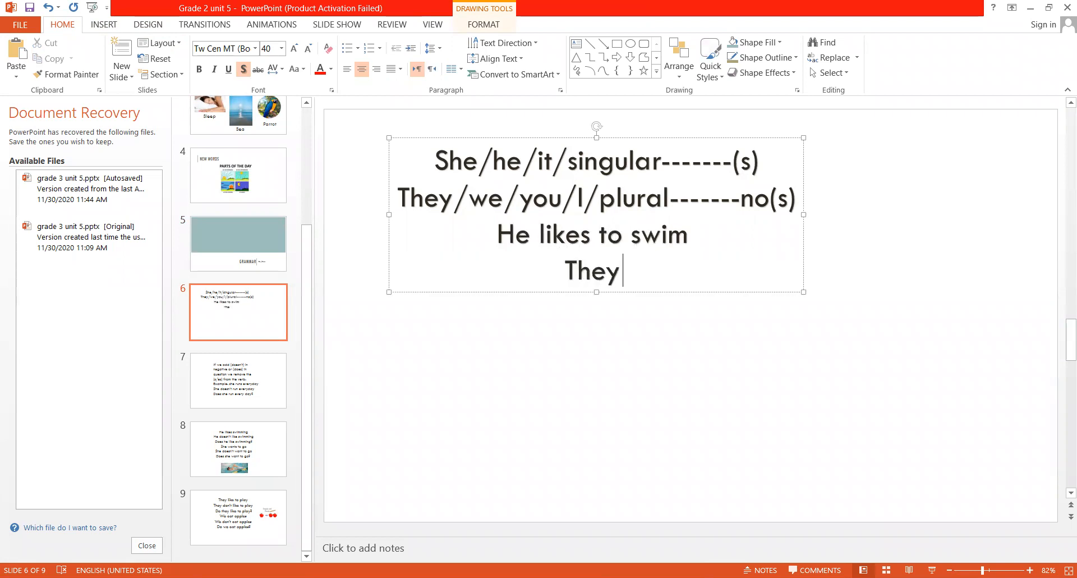
type("like to")
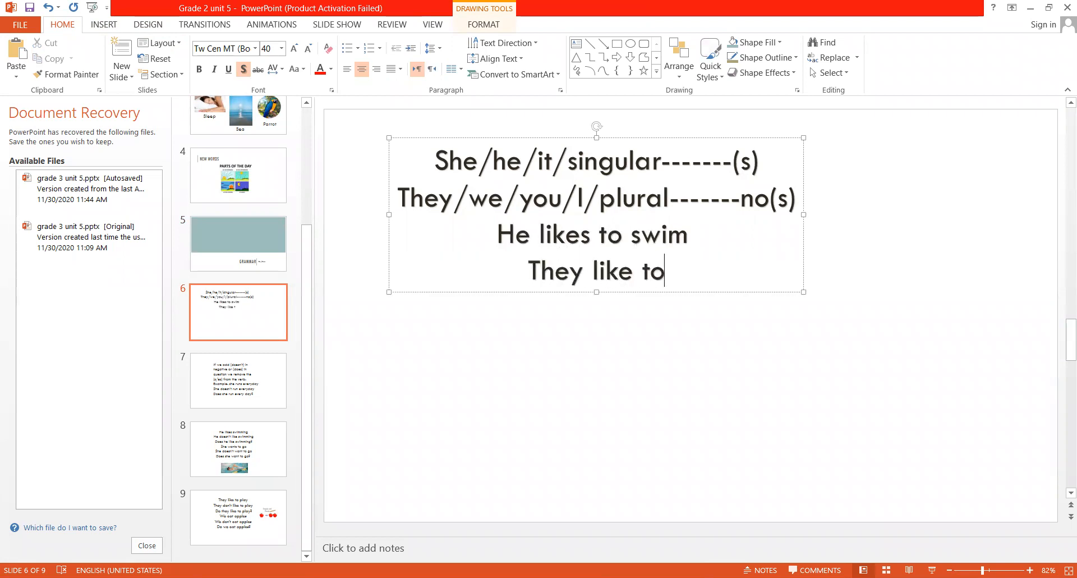
Step: Finish the word 'swim' and go to slide 7 about removing s/es
type("swim")
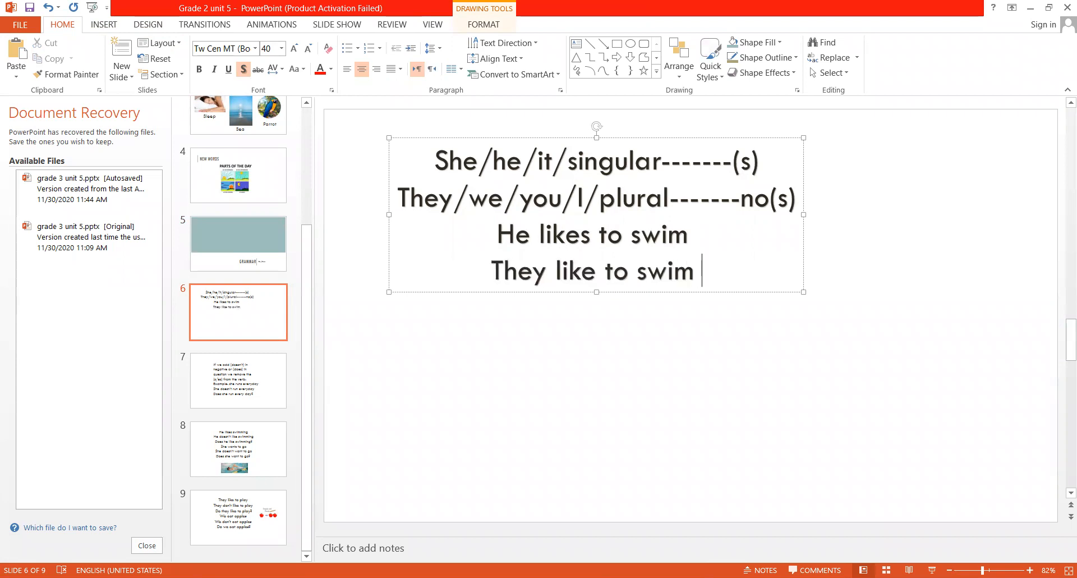
left_click(238, 381)
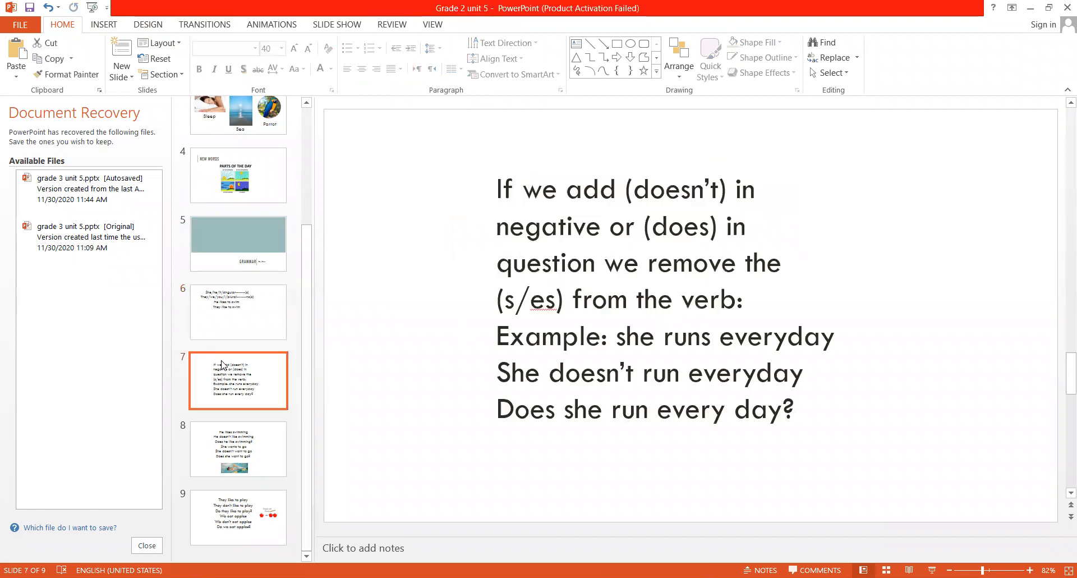
mouse_move(766, 190)
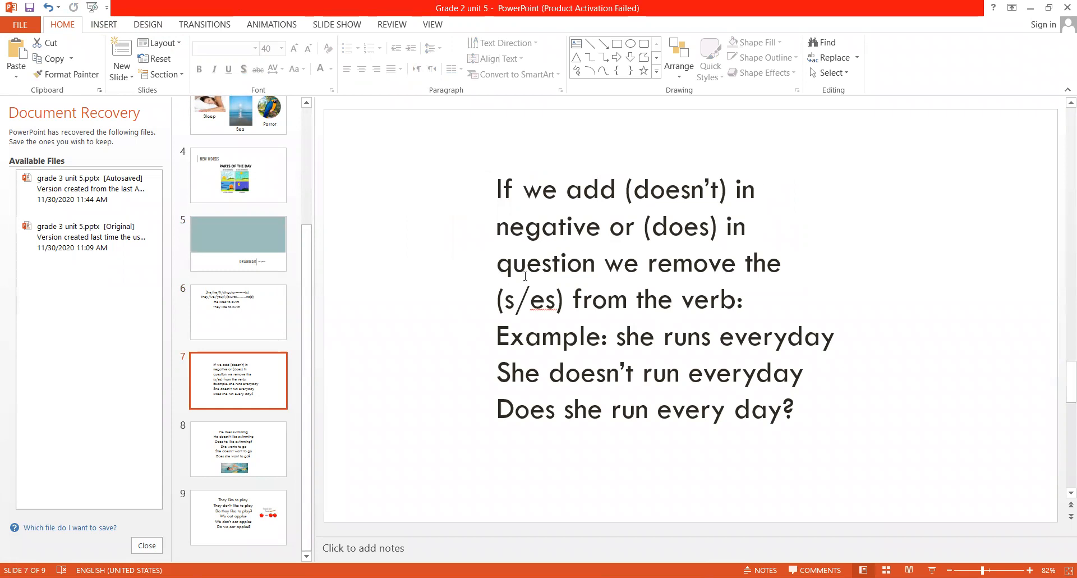
mouse_move(495, 326)
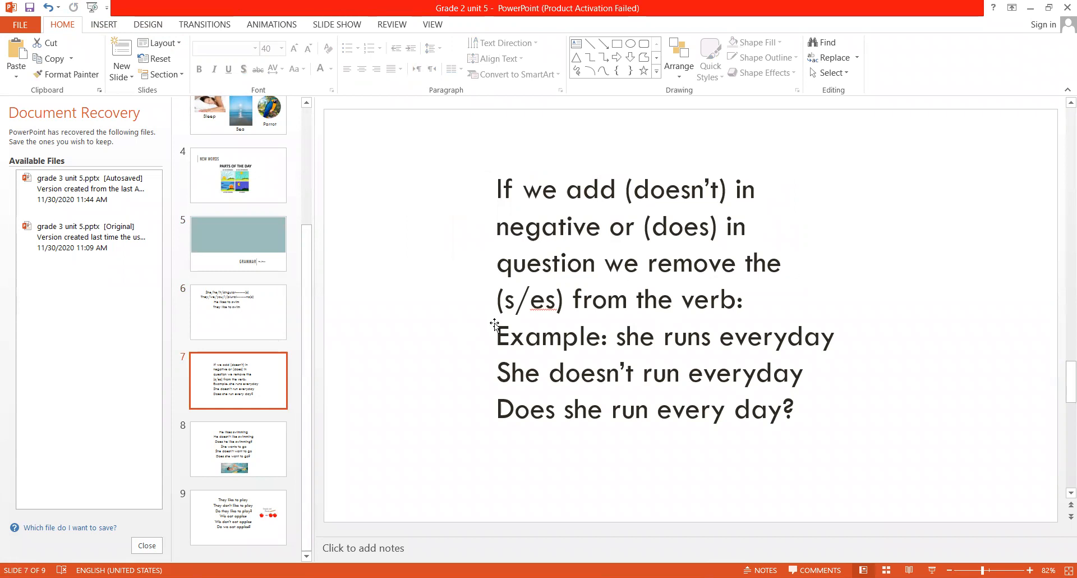
mouse_move(577, 348)
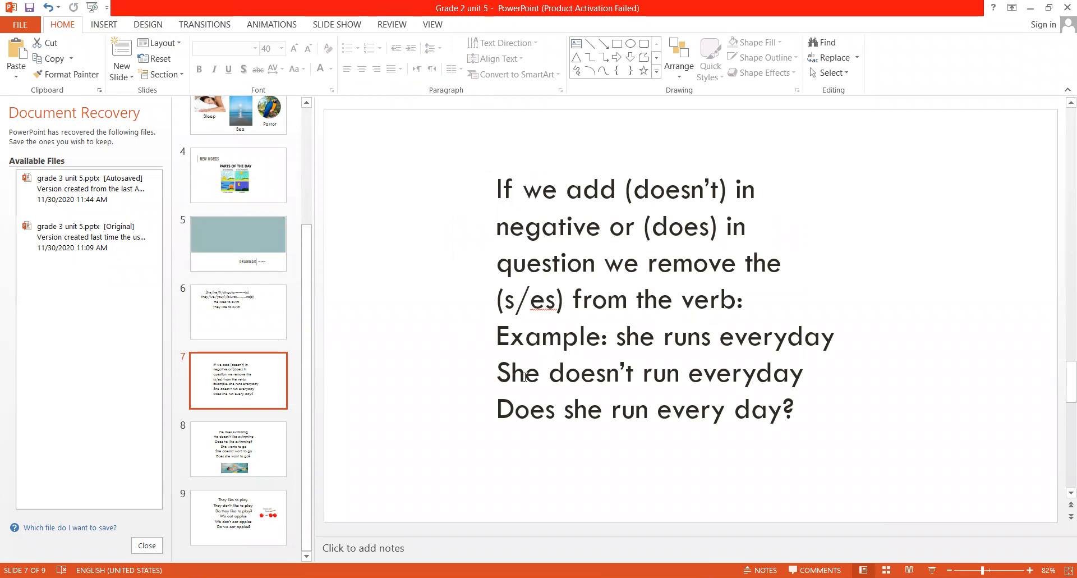
mouse_move(547, 5)
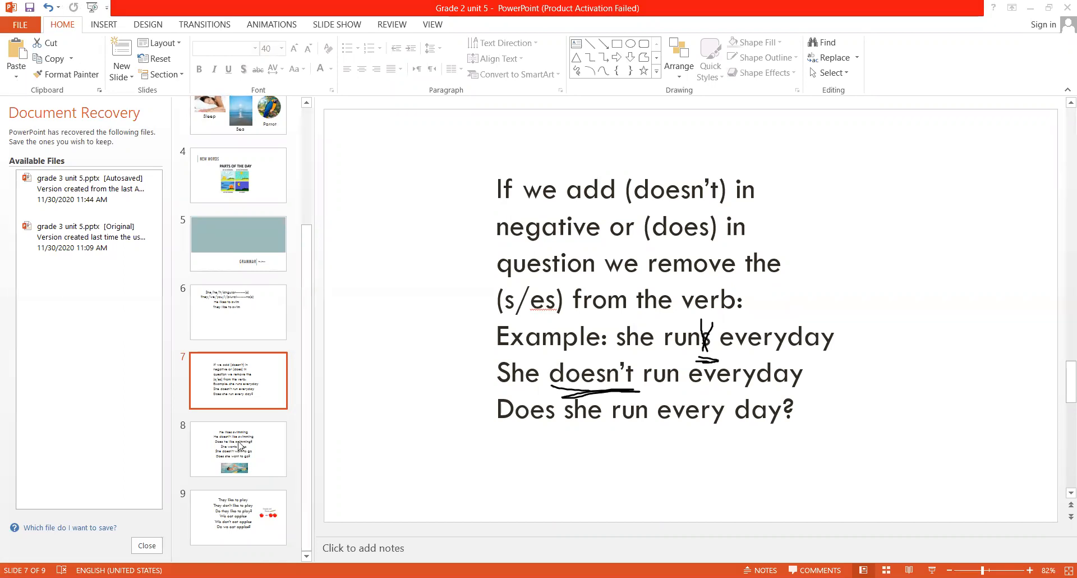
Step: Select slide 8 with the 'He likes swimming' and 'She wants to go' examples
left_click(238, 449)
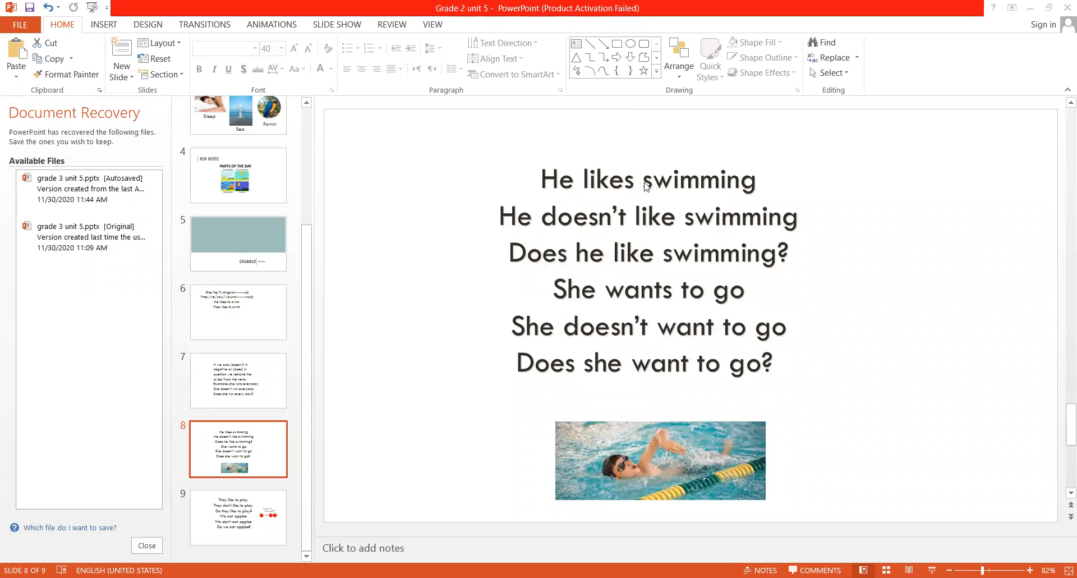
mouse_move(701, 231)
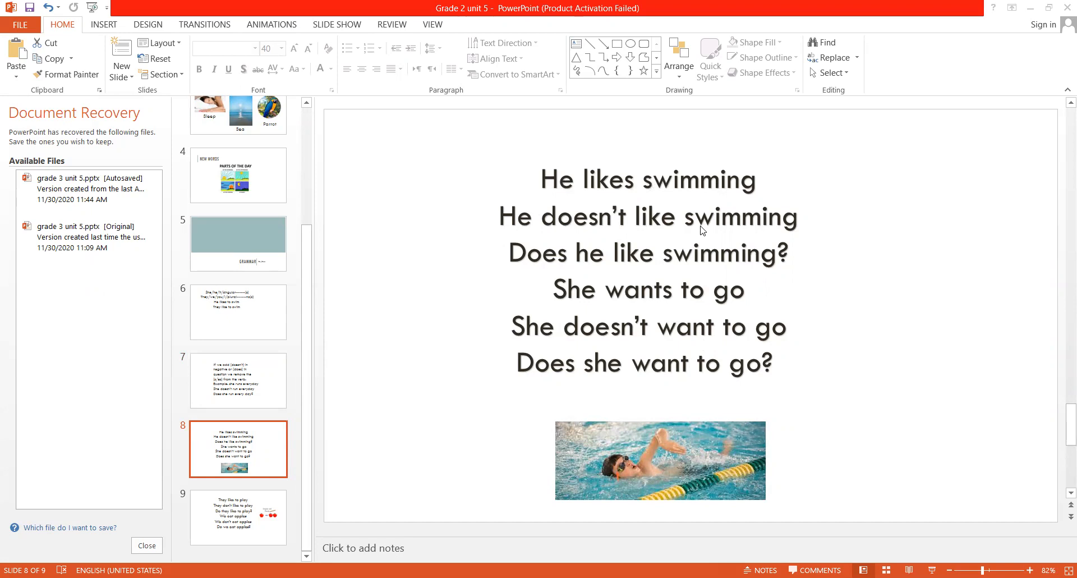
mouse_move(693, 266)
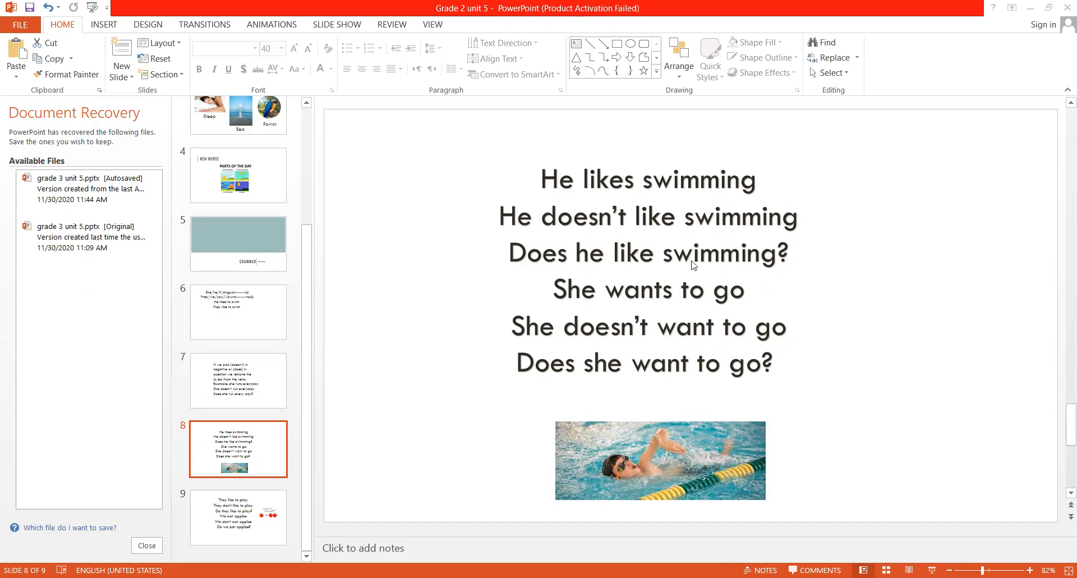
mouse_move(667, 252)
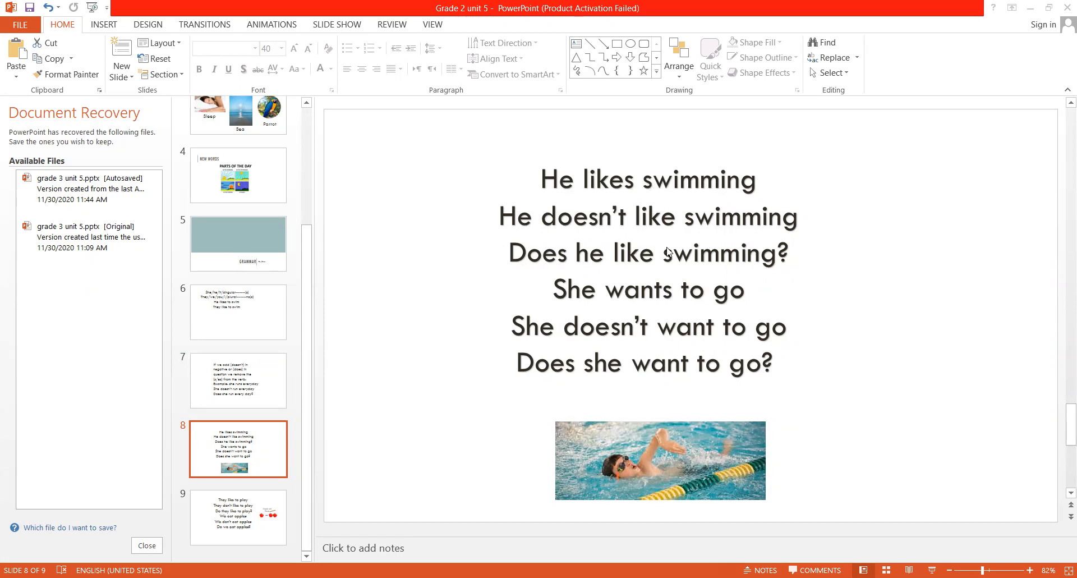
mouse_move(559, 307)
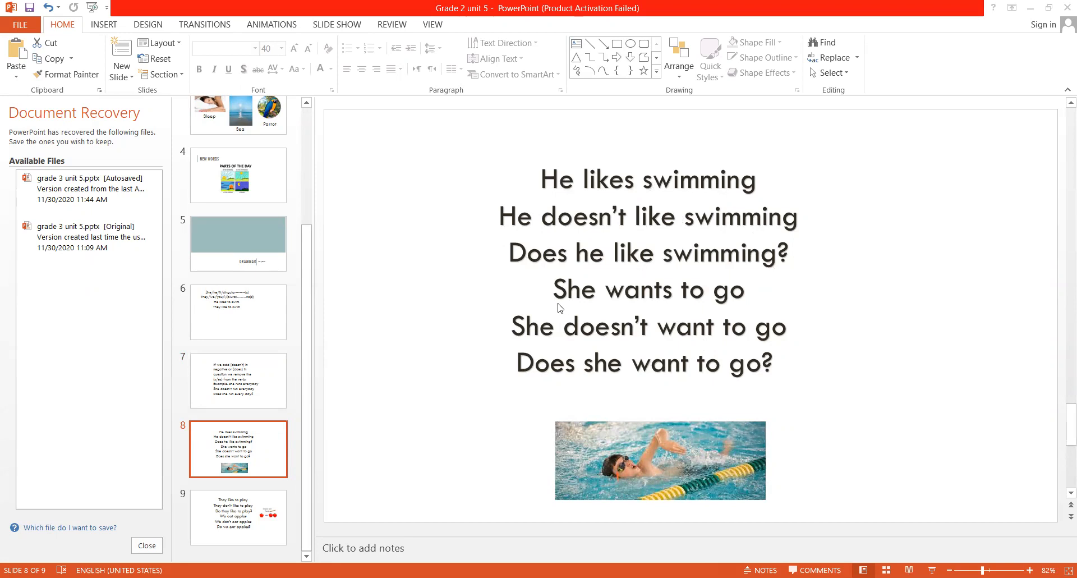
mouse_move(551, 331)
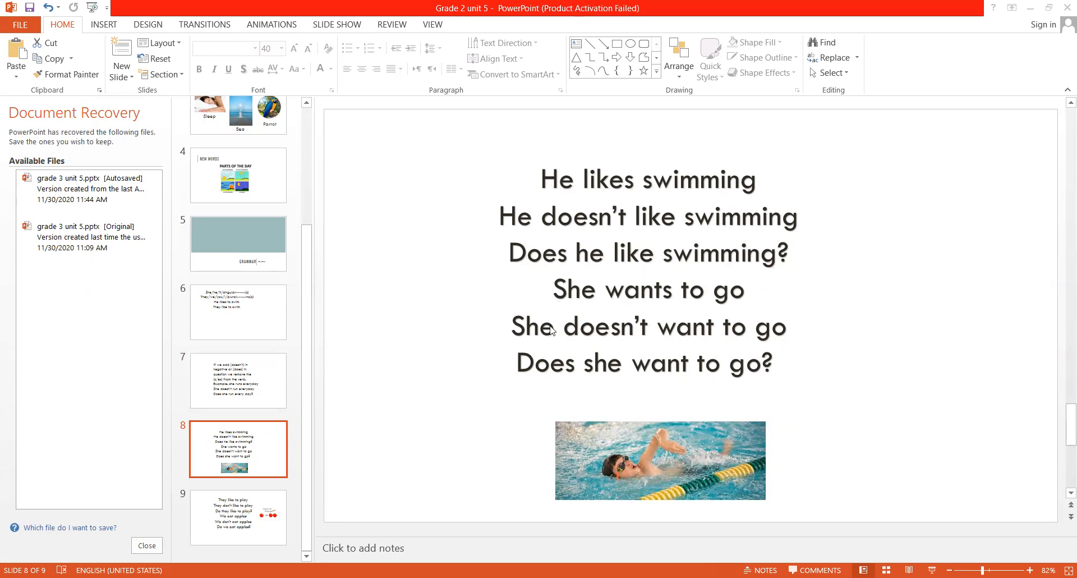
mouse_move(606, 375)
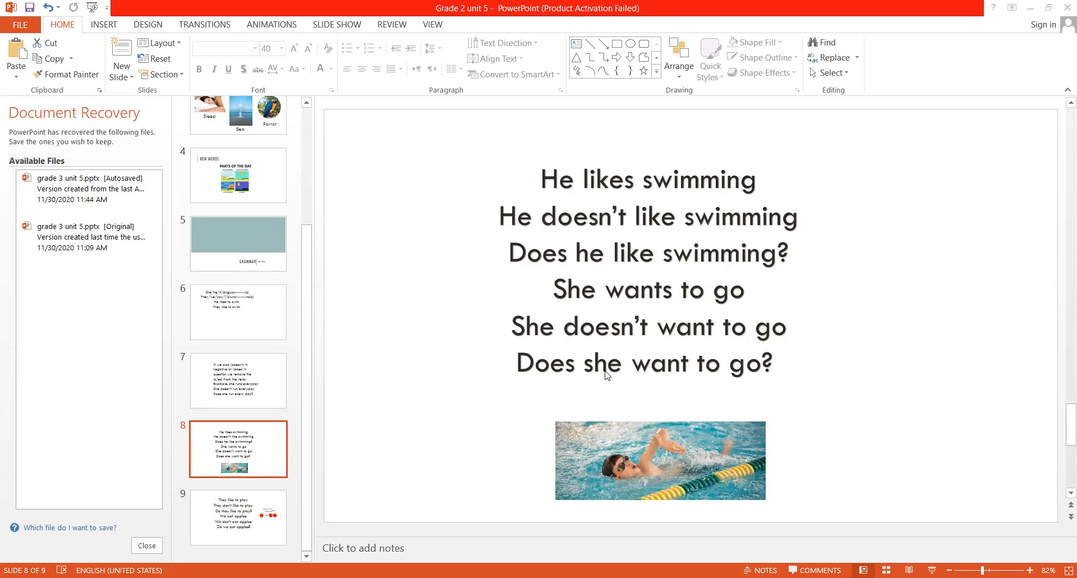
mouse_move(211, 523)
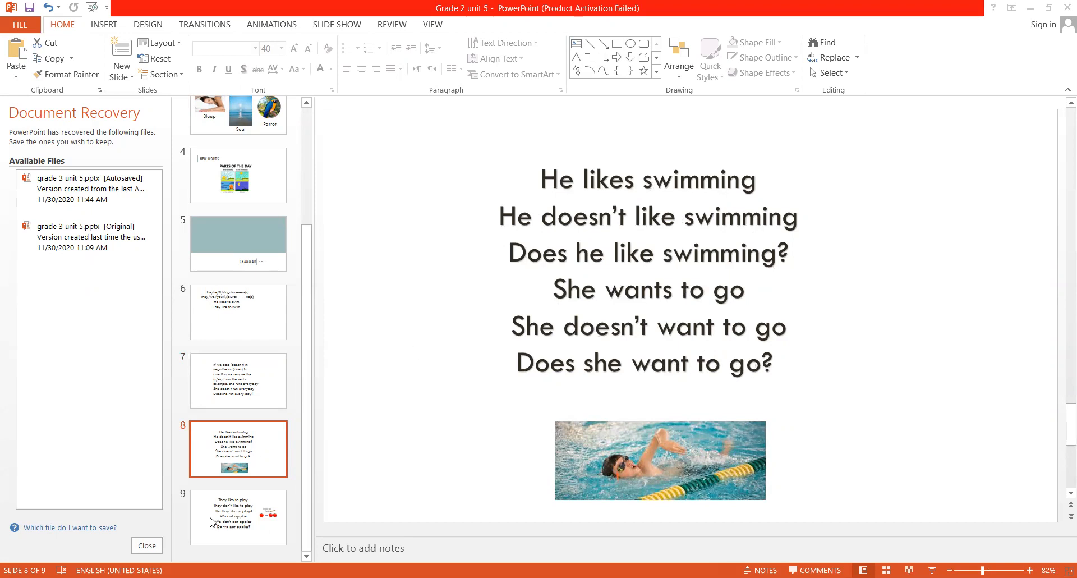
left_click(237, 517)
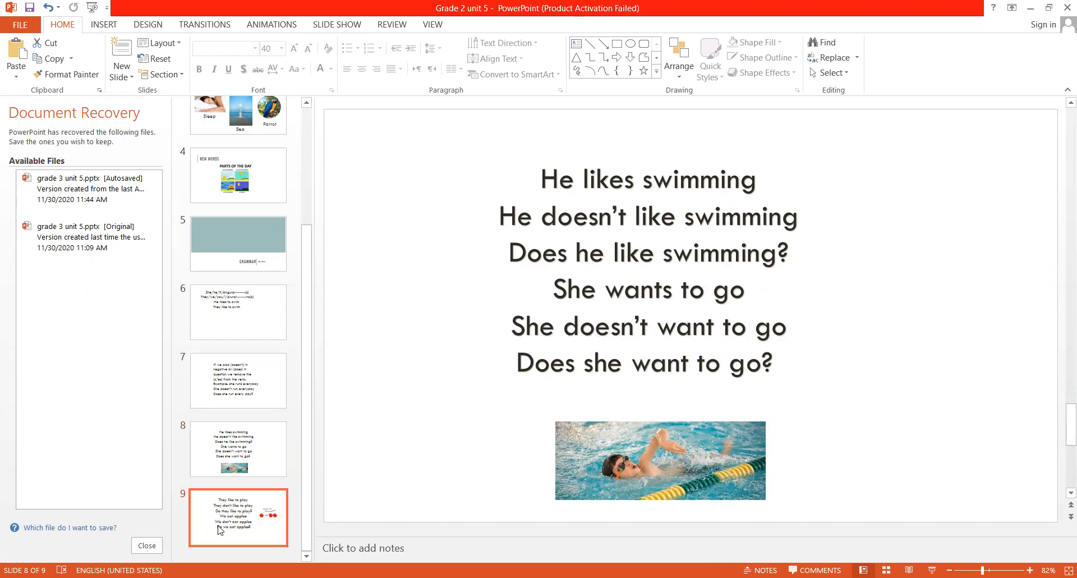
left_click(238, 516)
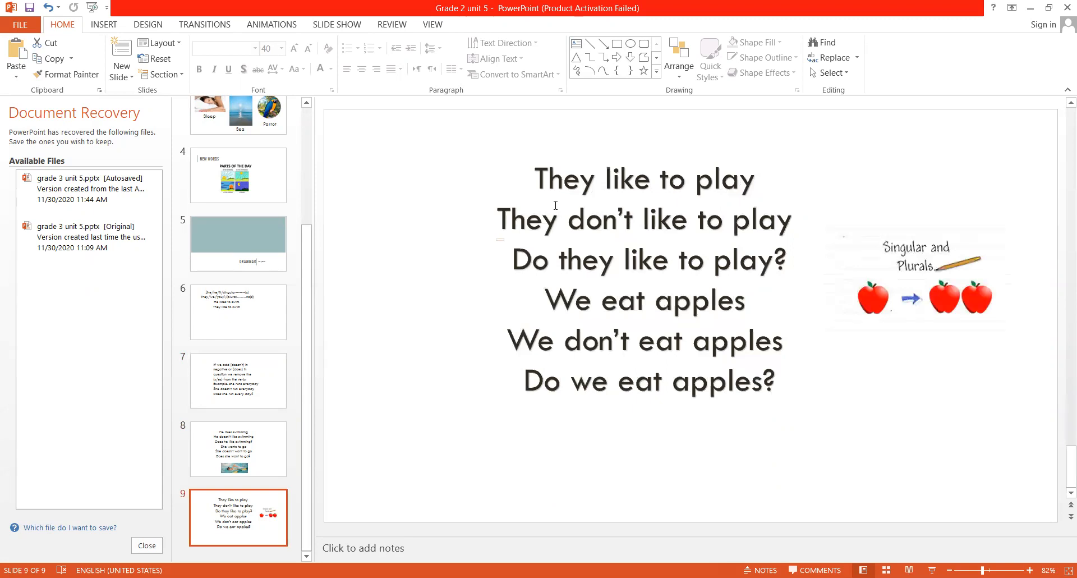
mouse_move(587, 205)
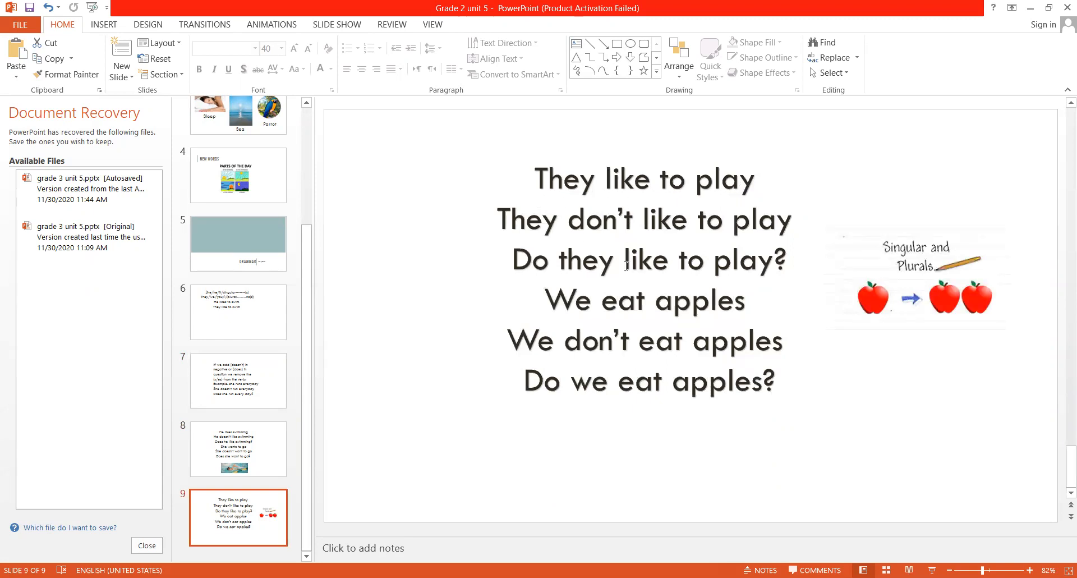
mouse_move(581, 323)
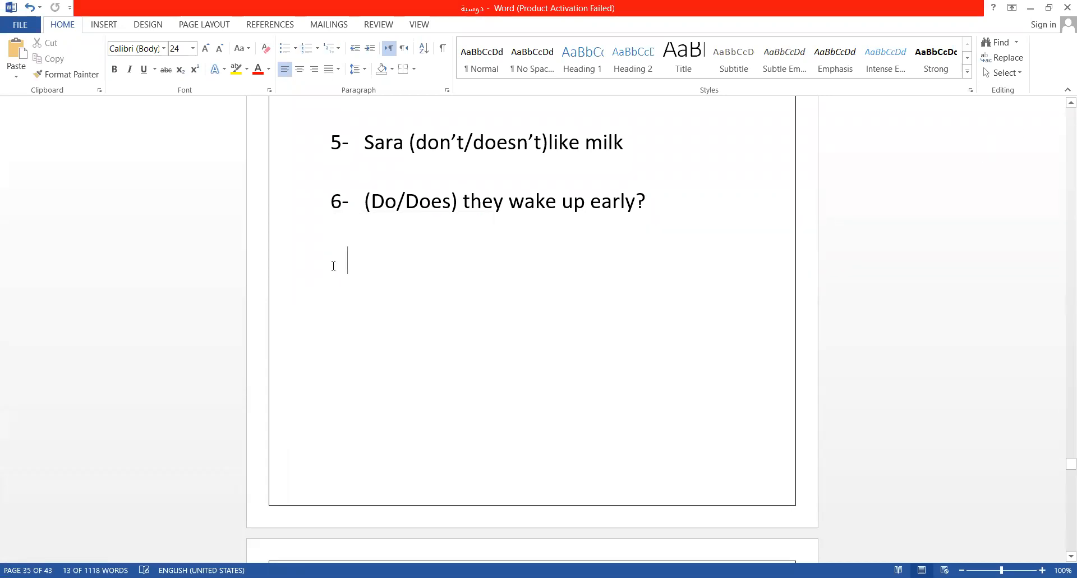
Step: Scroll the worksheet past the vocabulary cards and doesn't/does rule to the questions exercise
scroll("up", 3)
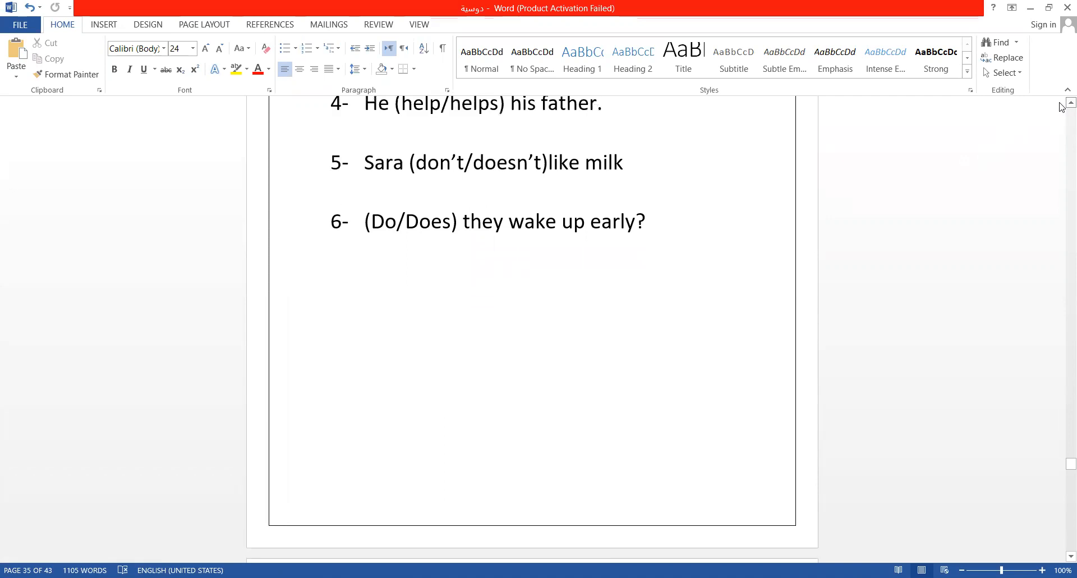
scroll("up", 3)
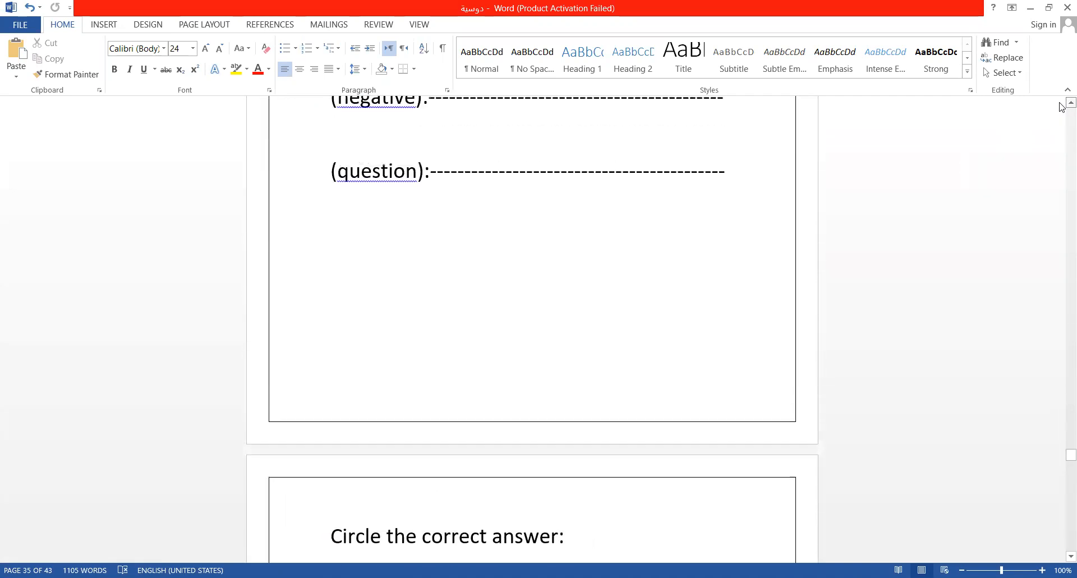
scroll("up", 3)
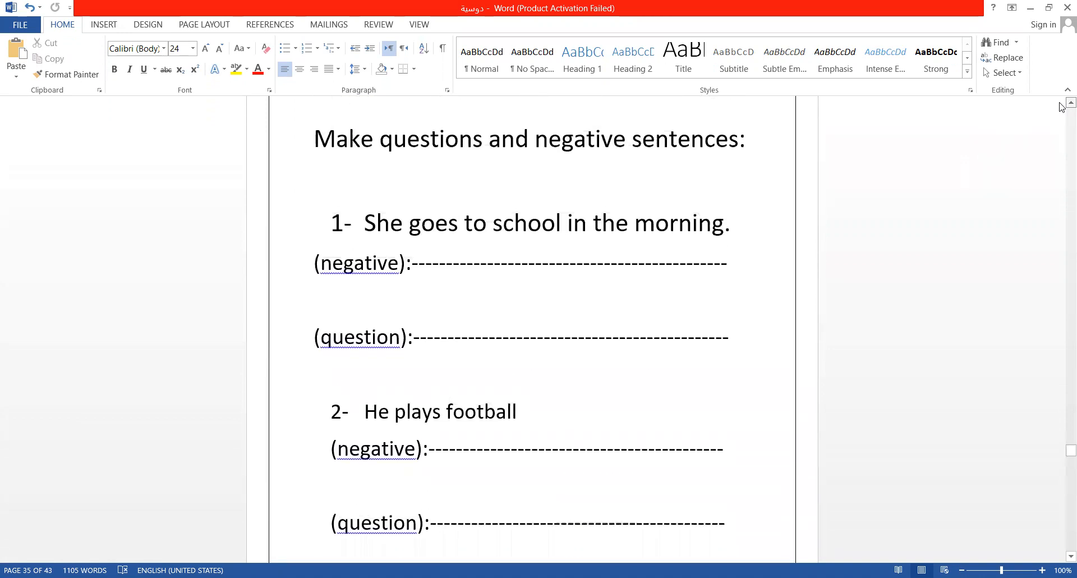
scroll("up", 3)
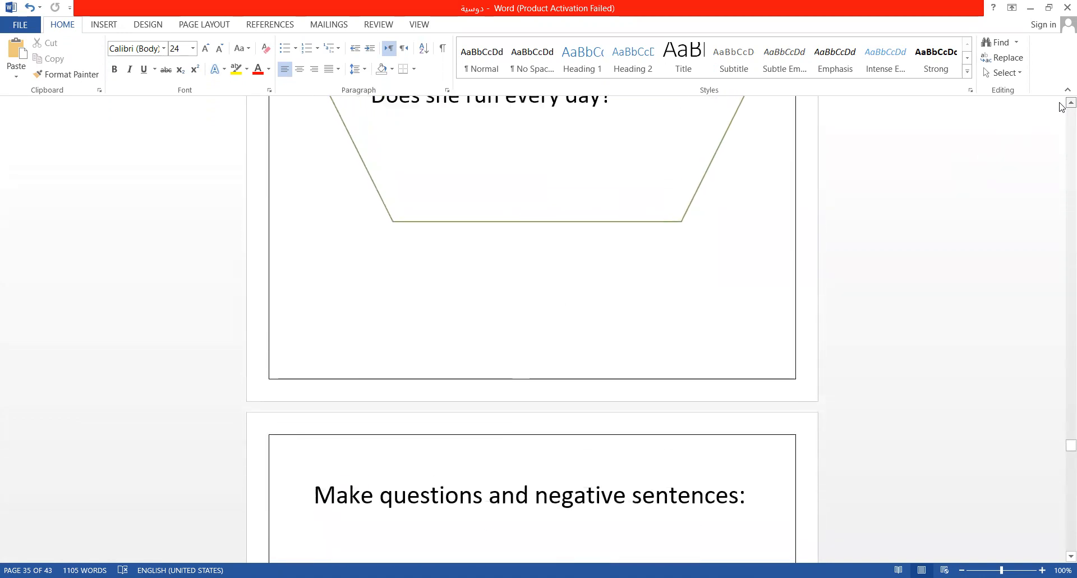
scroll("up", 3)
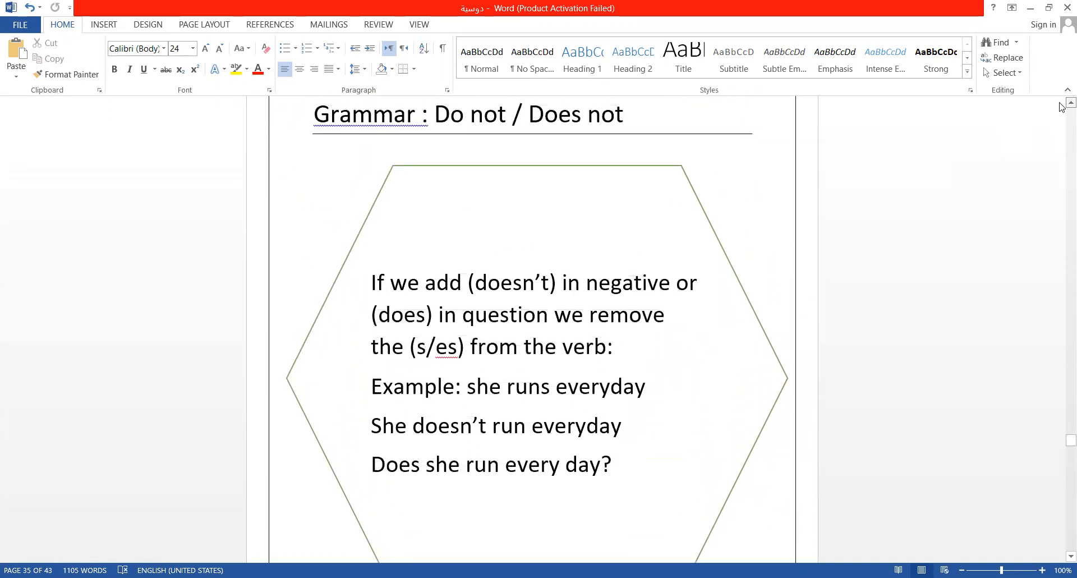
scroll("down", 3)
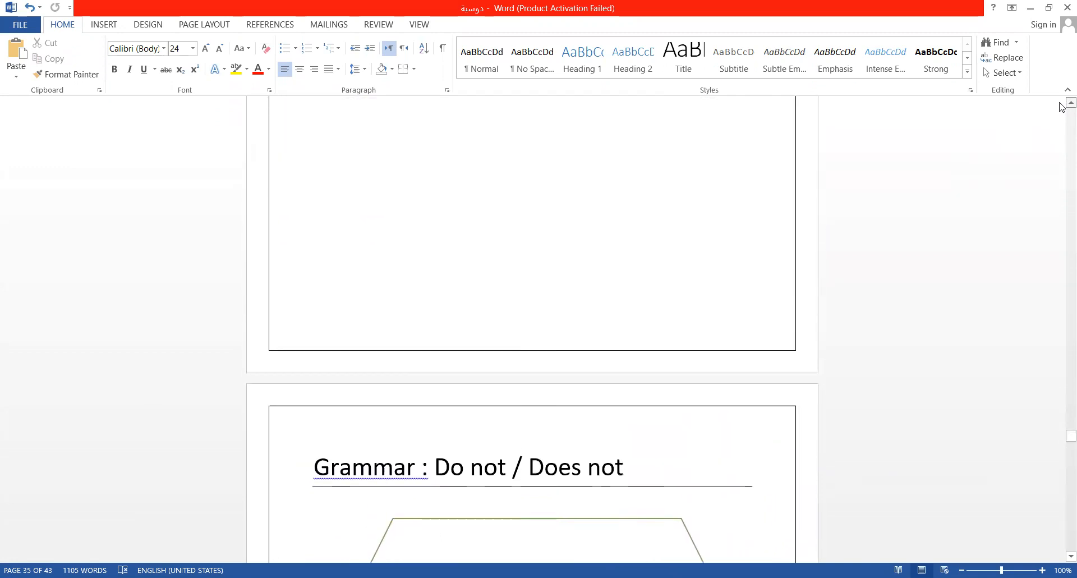
scroll("up", 3)
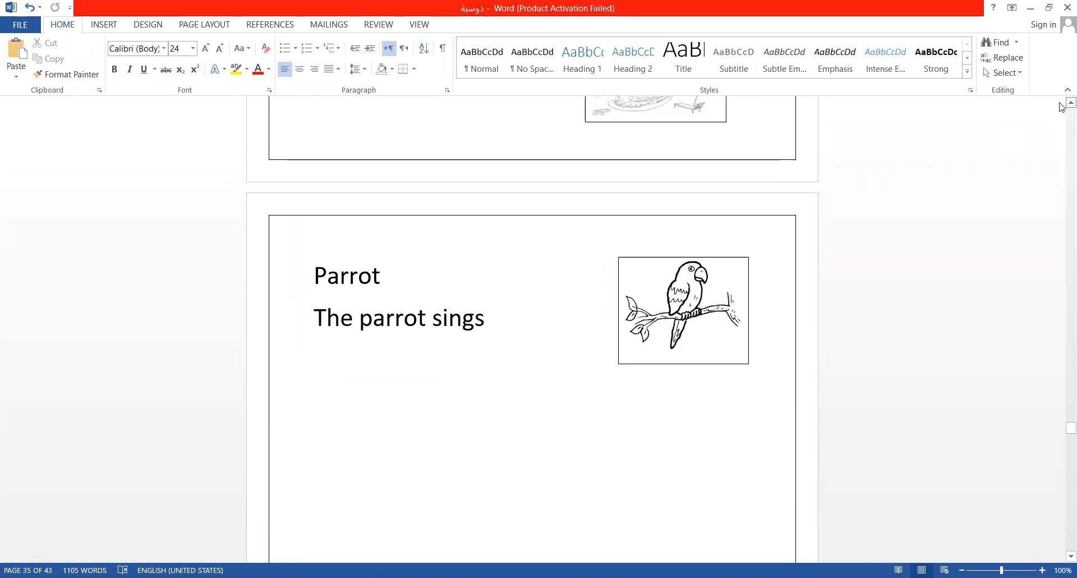
scroll("down", 3)
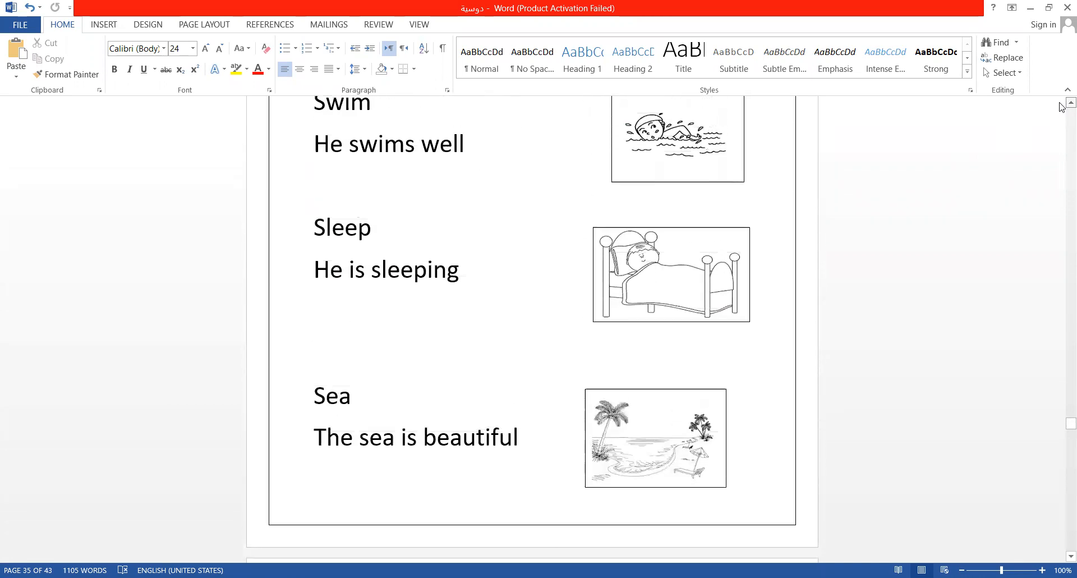
scroll("up", 3)
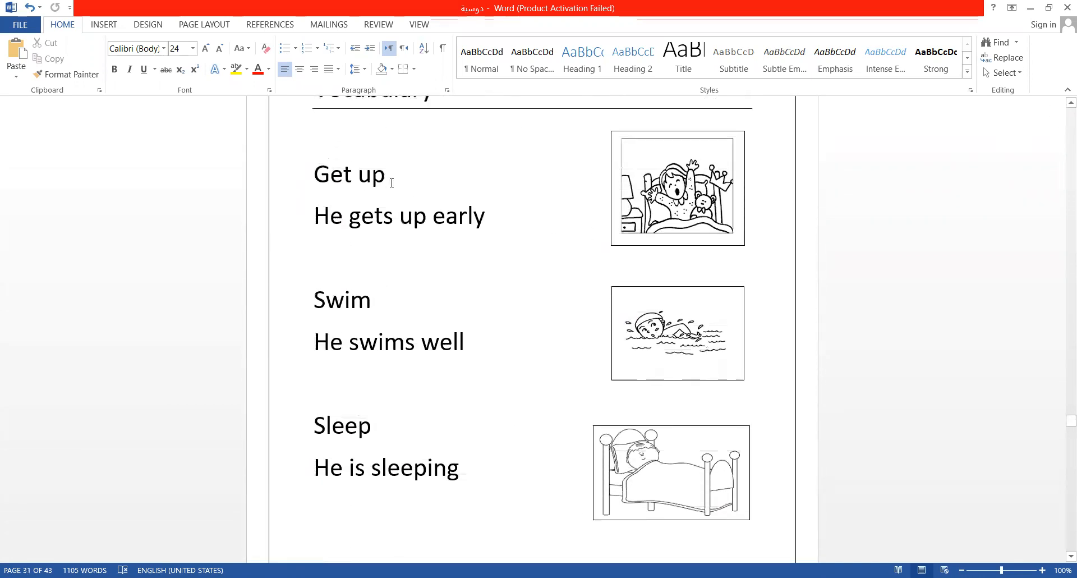
mouse_move(287, 554)
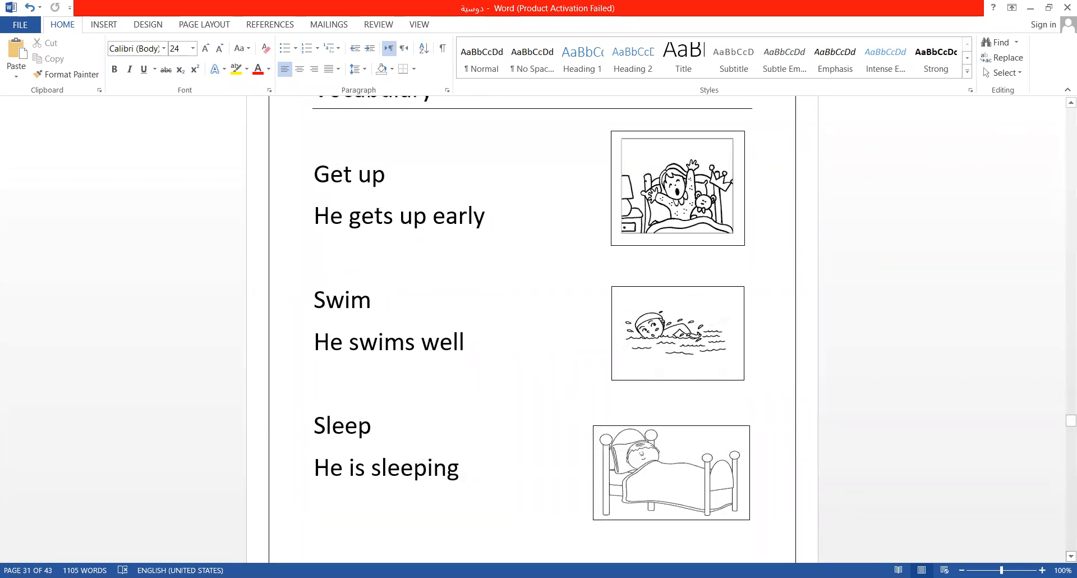
scroll("down", 3)
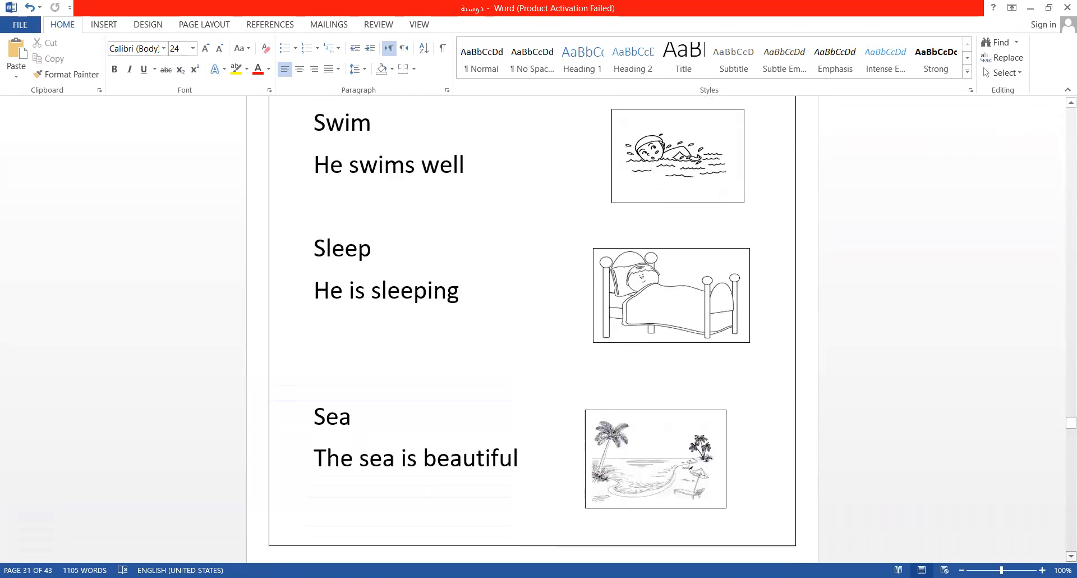
scroll("down", 3)
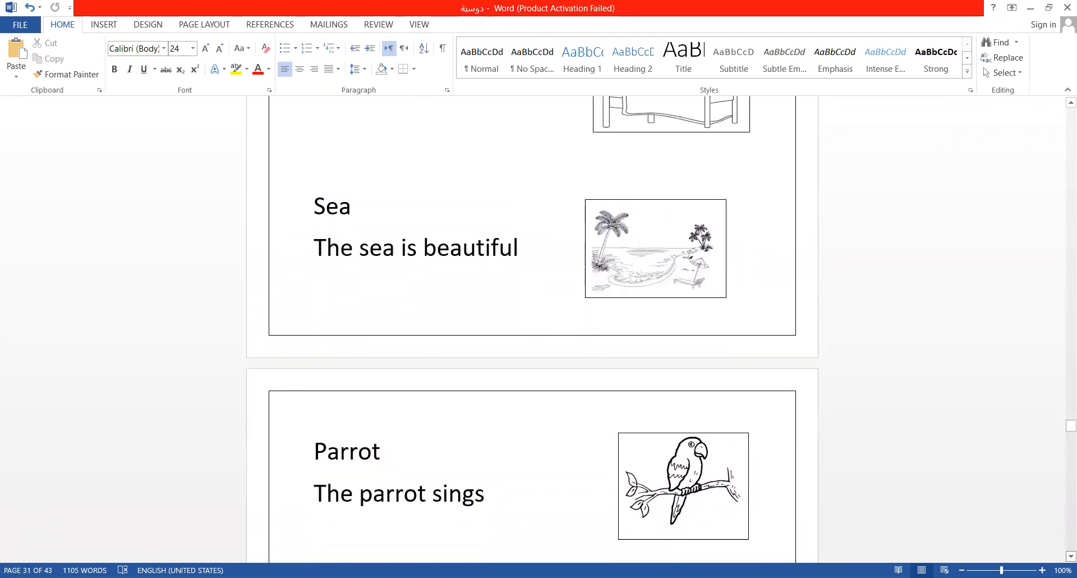
scroll("down", 3)
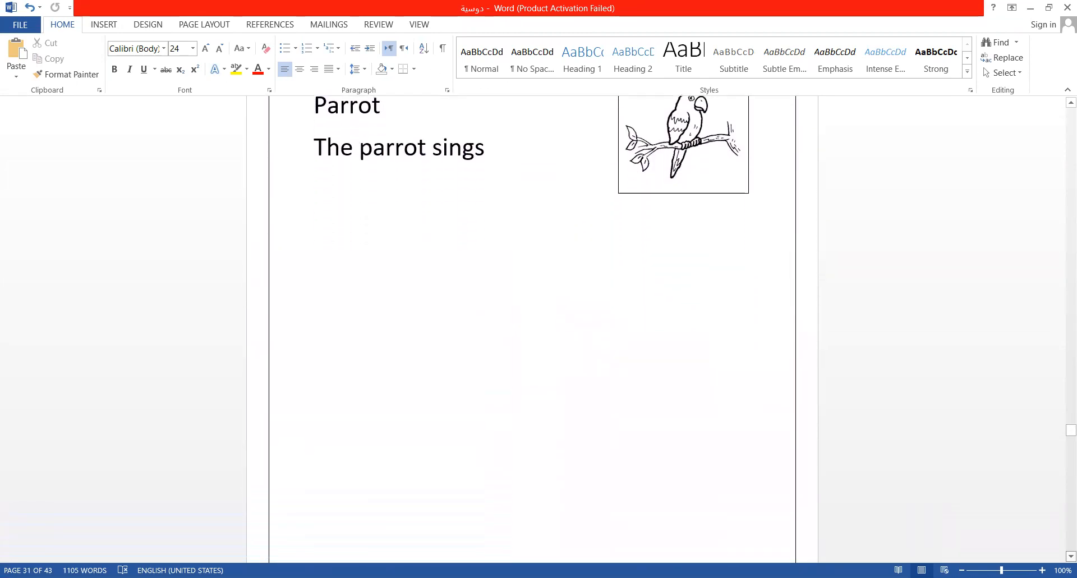
scroll("down", 3)
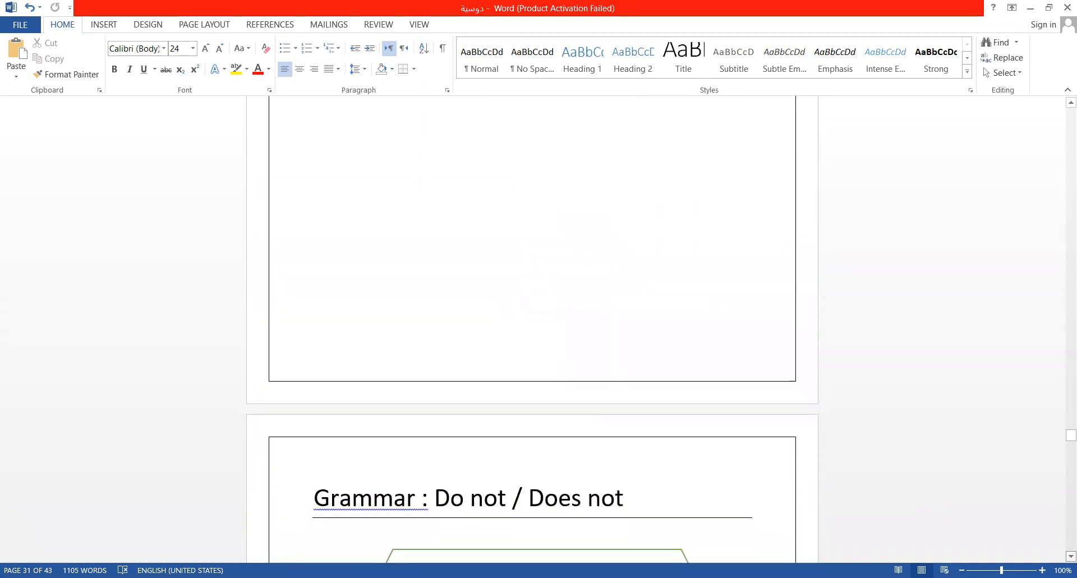
scroll("down", 3)
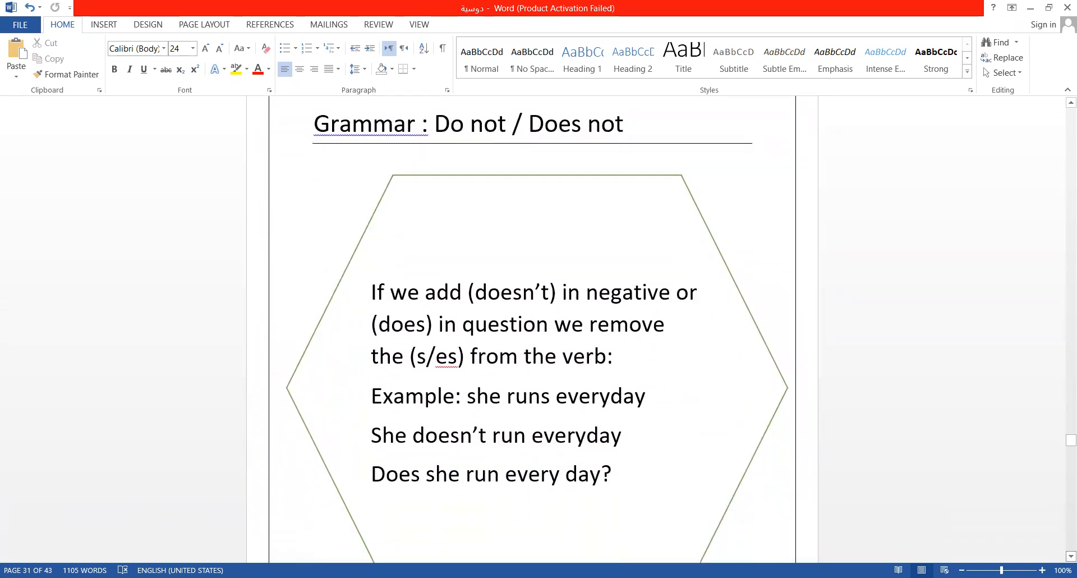
scroll("down", 3)
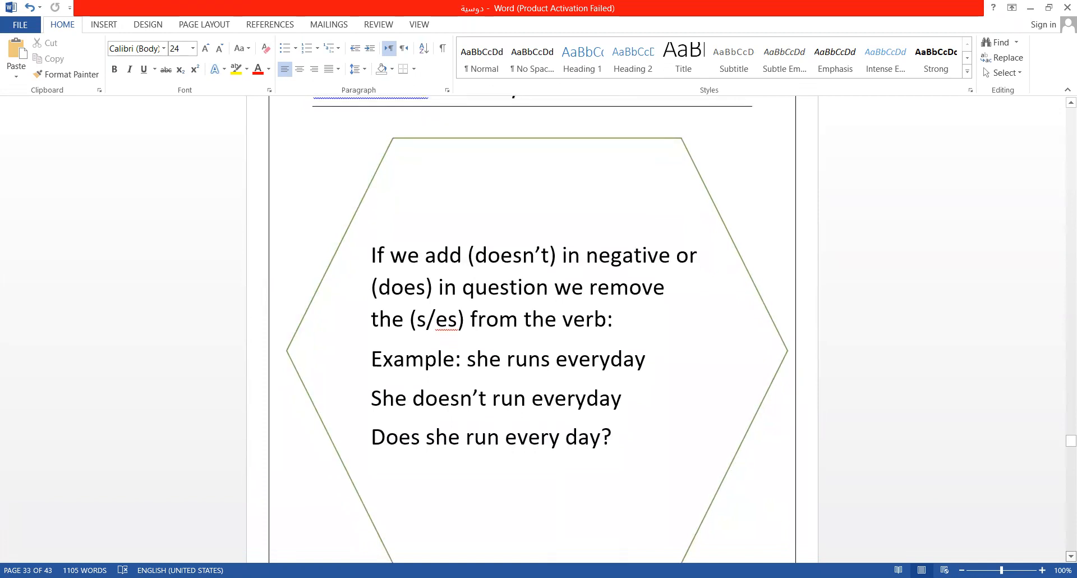
scroll("down", 3)
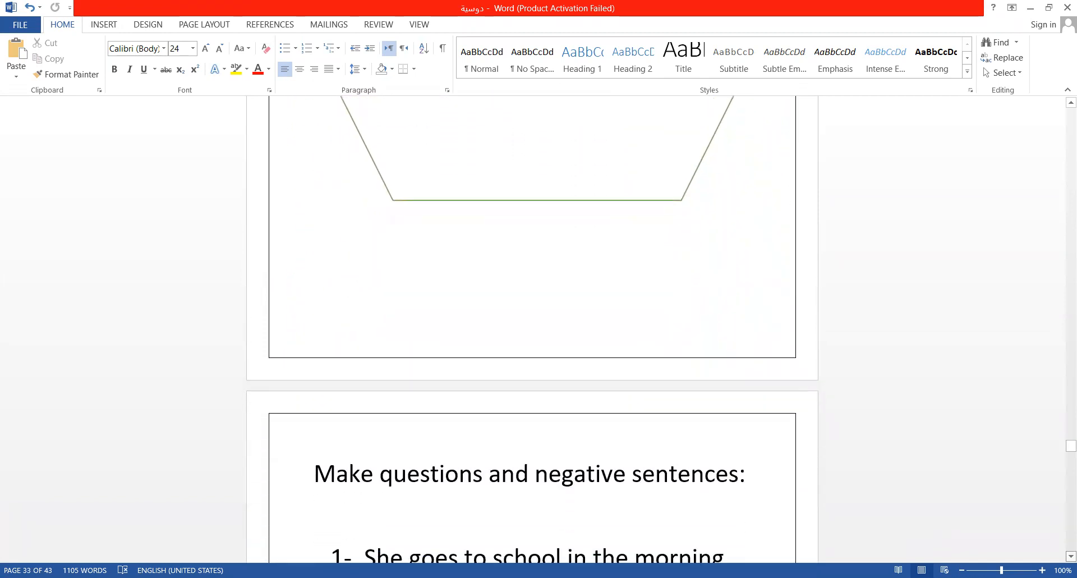
Step: Write the red negative answer 'She doesn't go to school in the morning.'
scroll("down", 3)
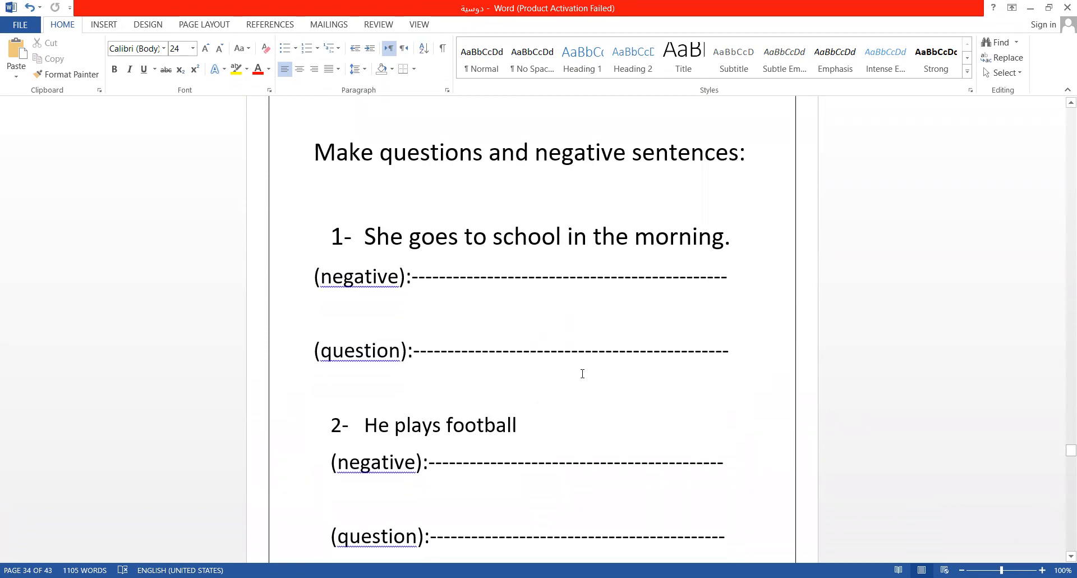
mouse_move(364, 108)
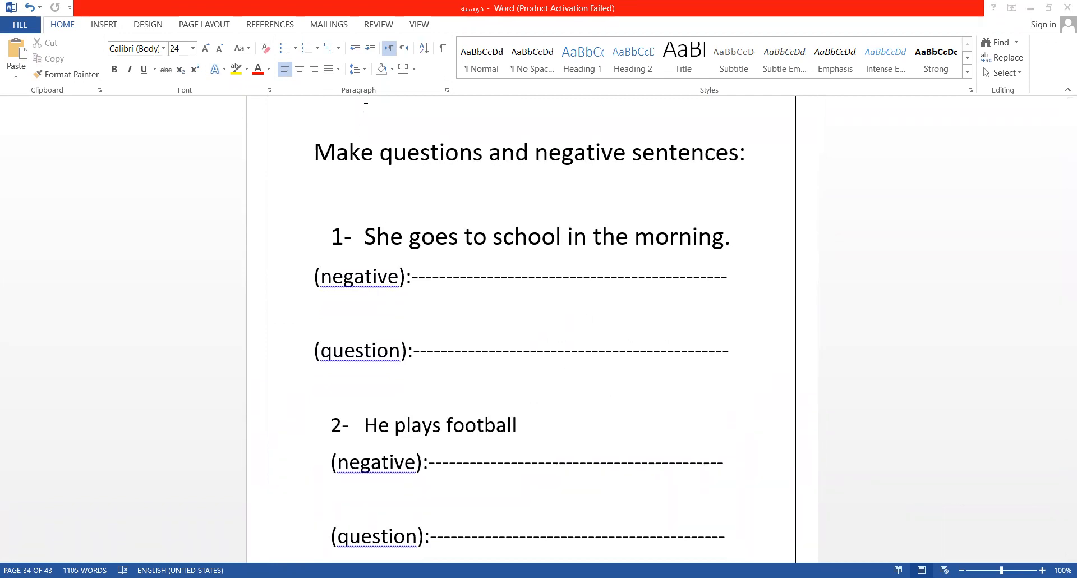
mouse_move(328, 265)
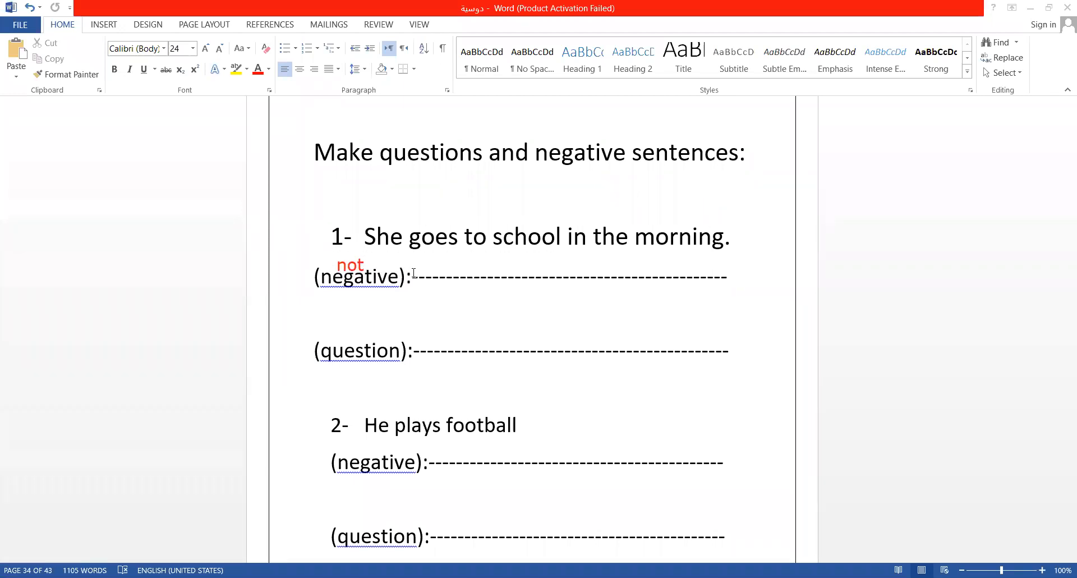
type("she do")
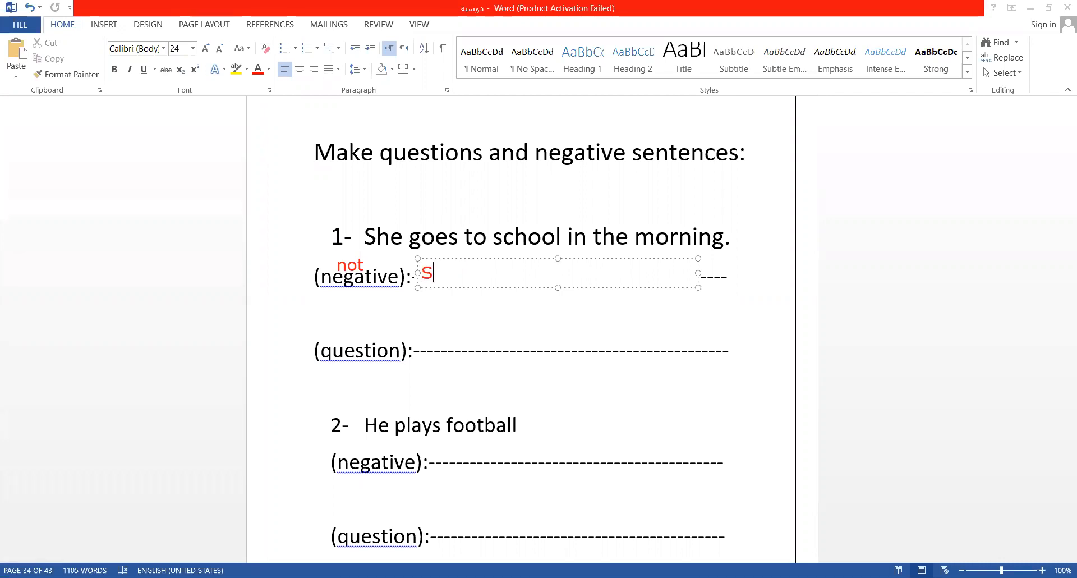
type("he")
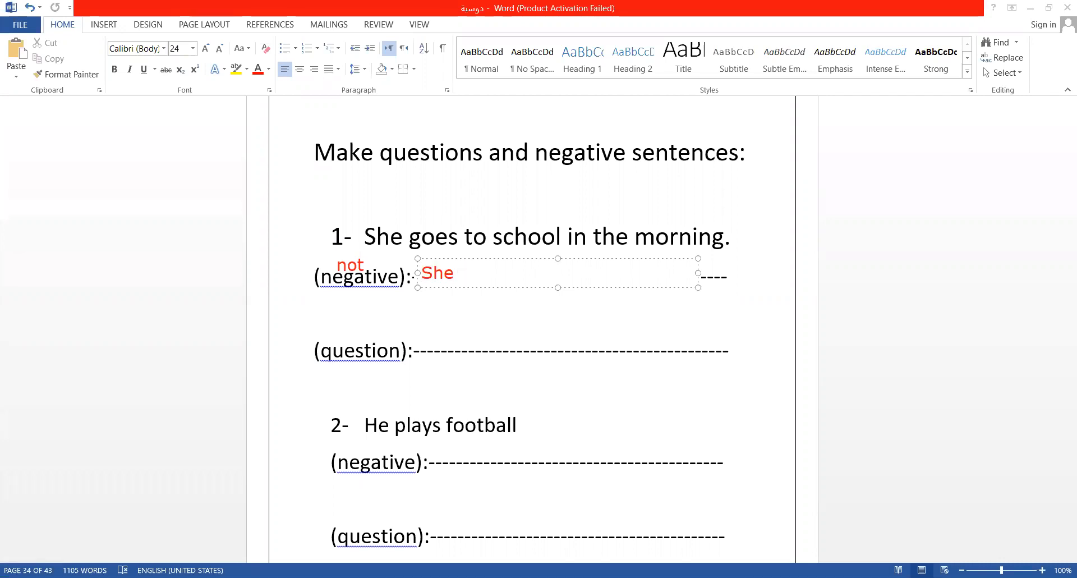
type("doe")
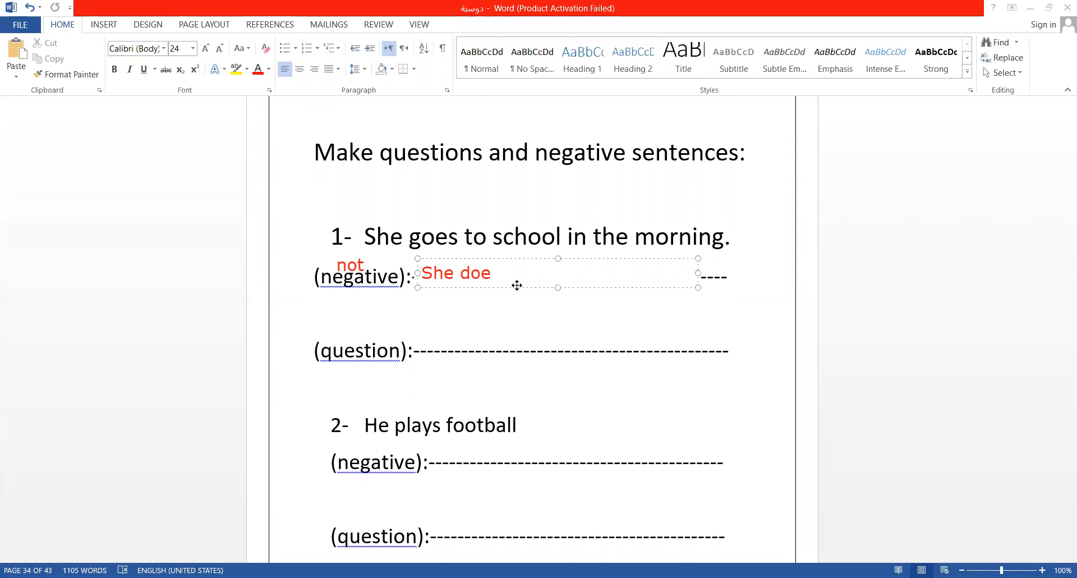
type("sn")
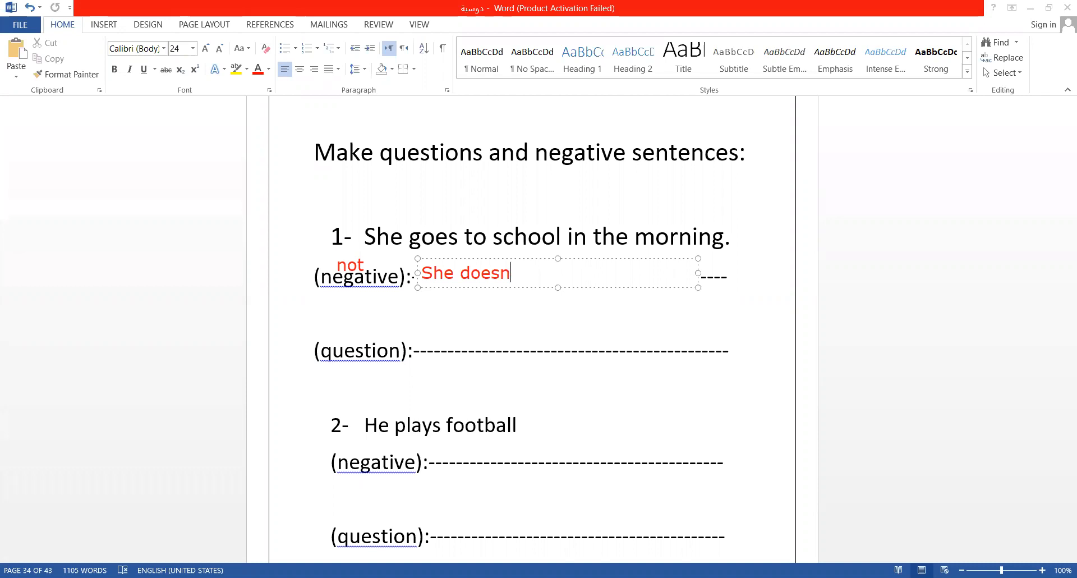
type("'t go")
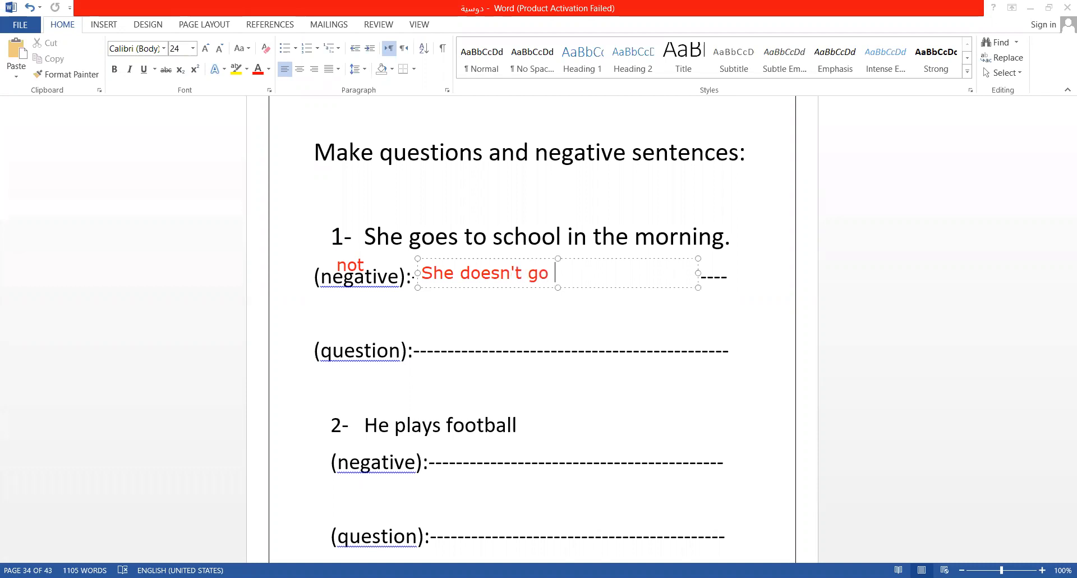
type("to school")
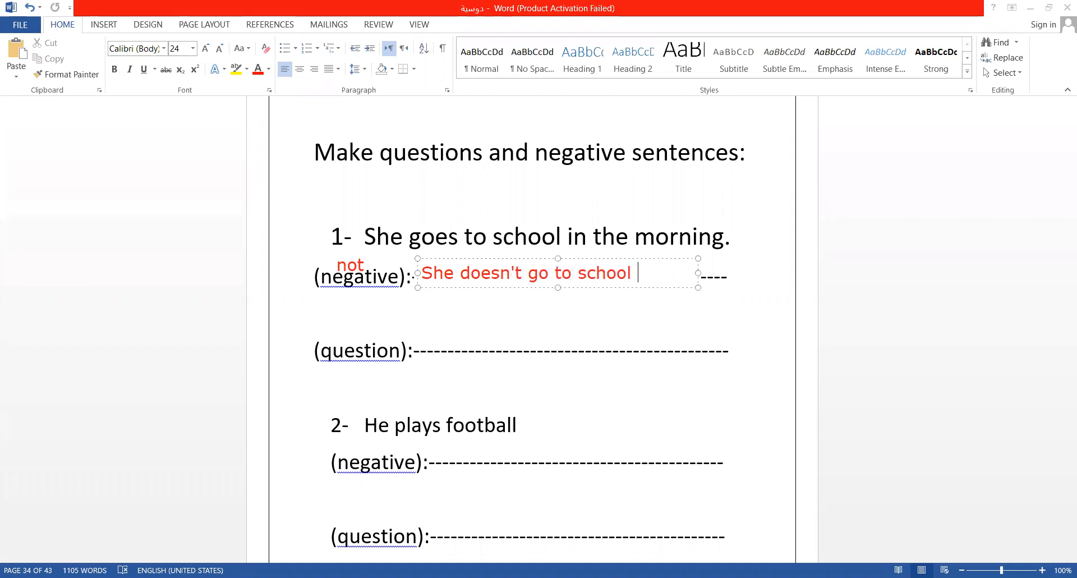
type("in the")
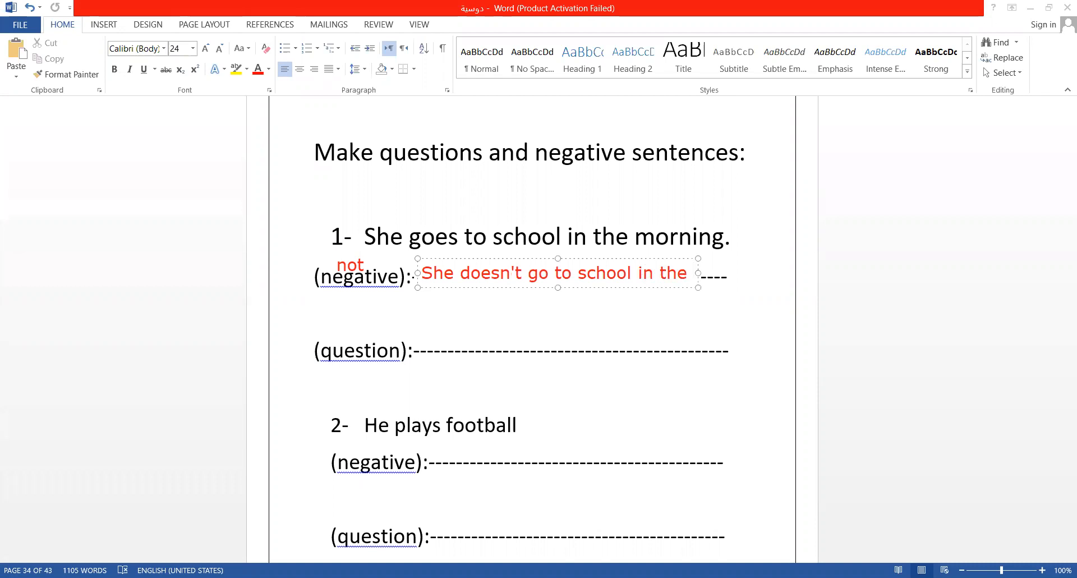
type("morning")
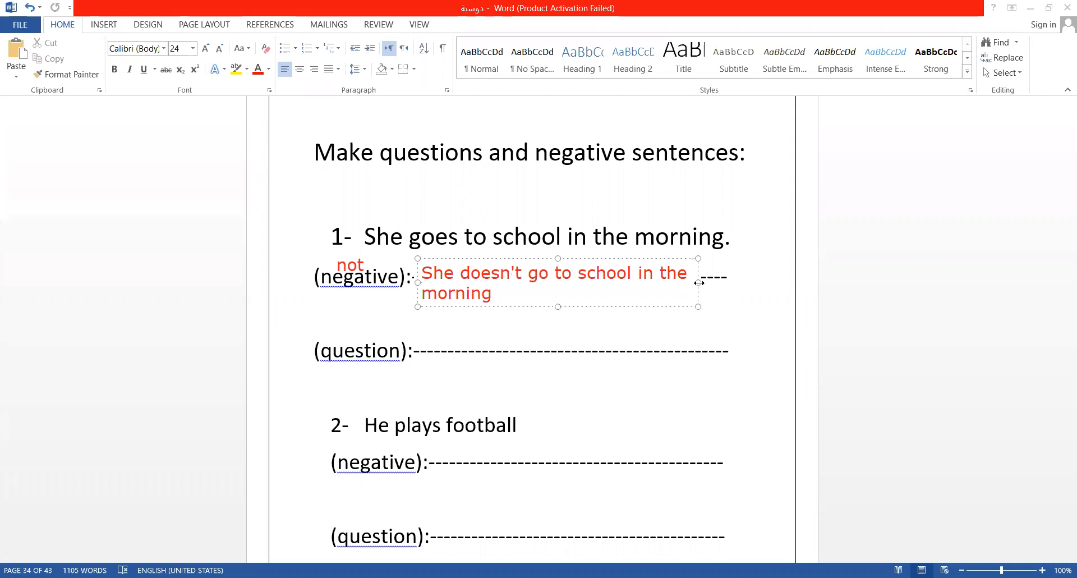
left_click(672, 275)
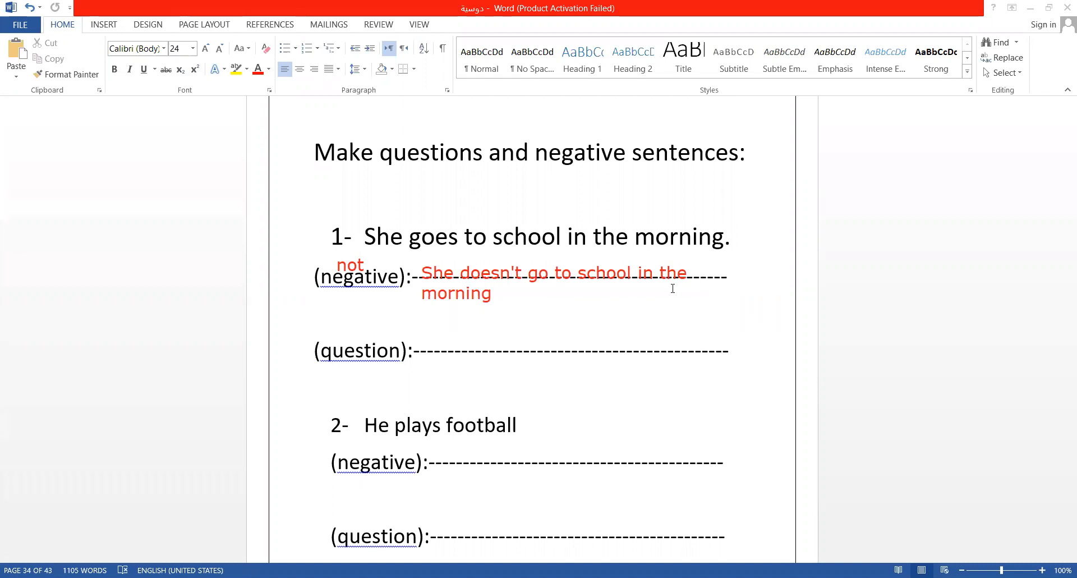
mouse_move(416, 344)
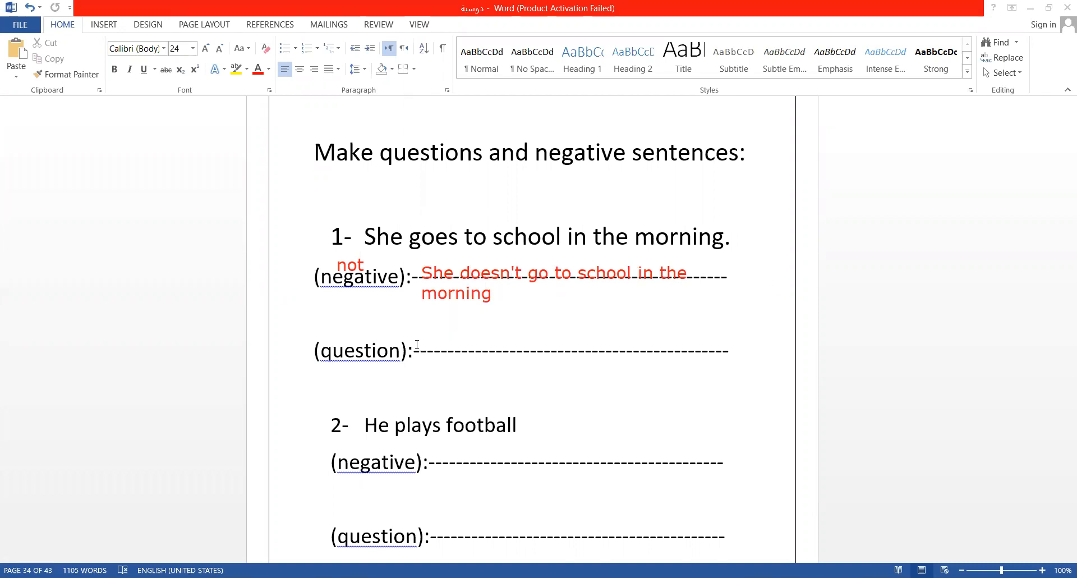
Step: Write the red question 'Does she go to school in the morning?' for item 1
type("Does")
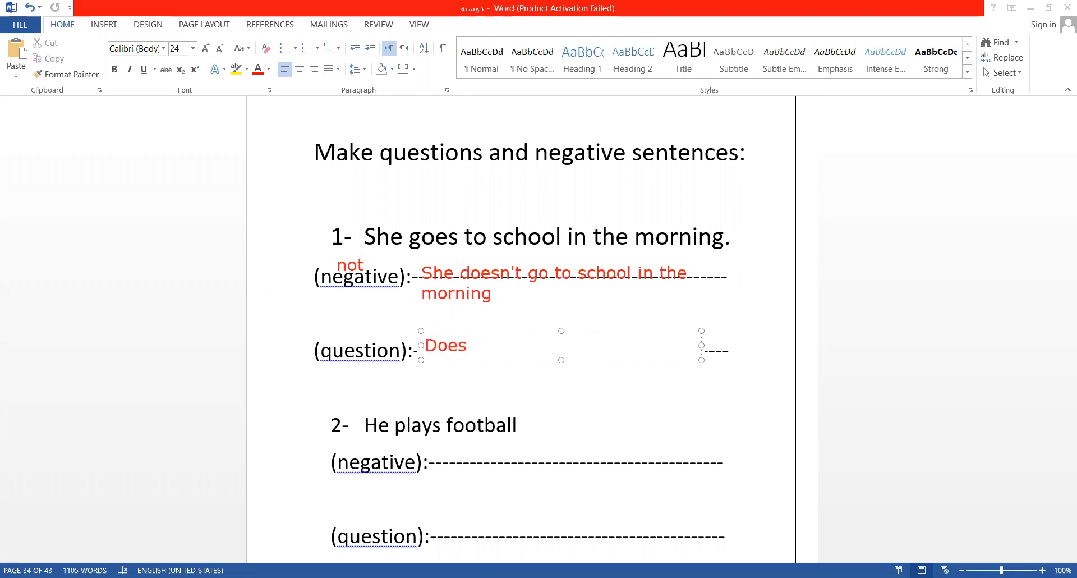
type("she go t")
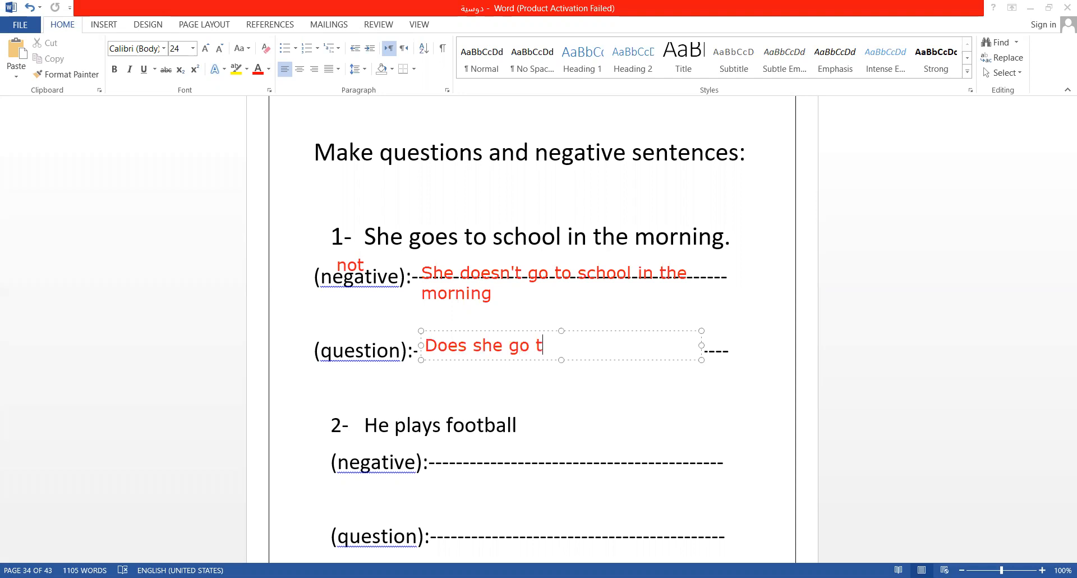
type("o school")
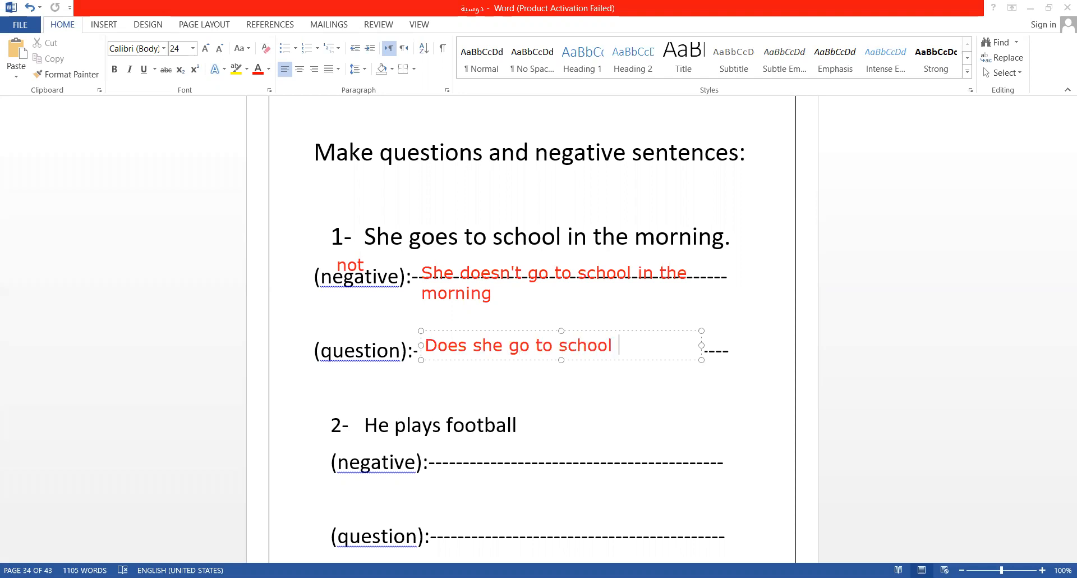
type("in the morni")
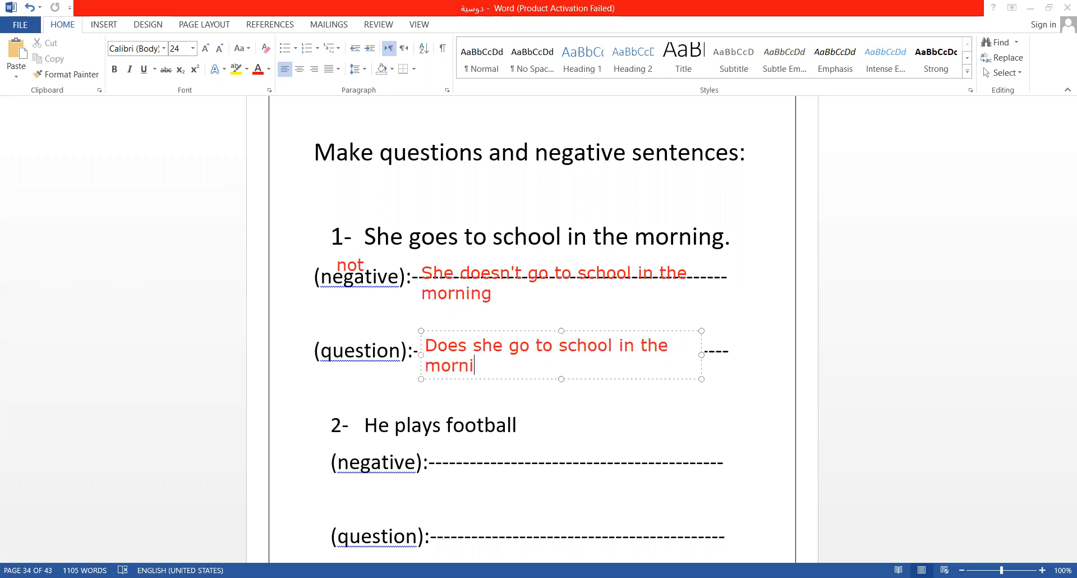
type("ng")
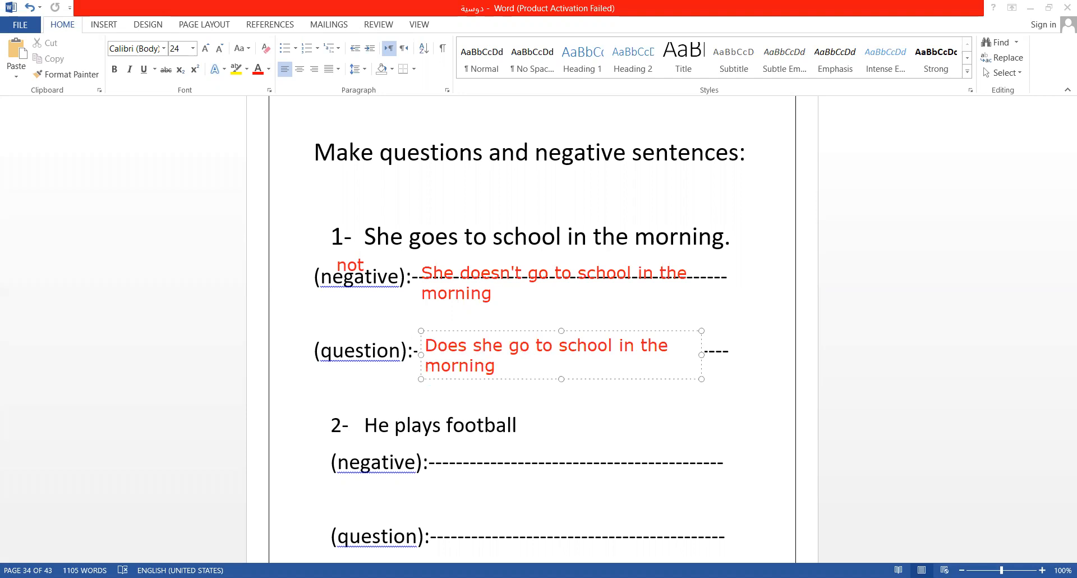
type("?")
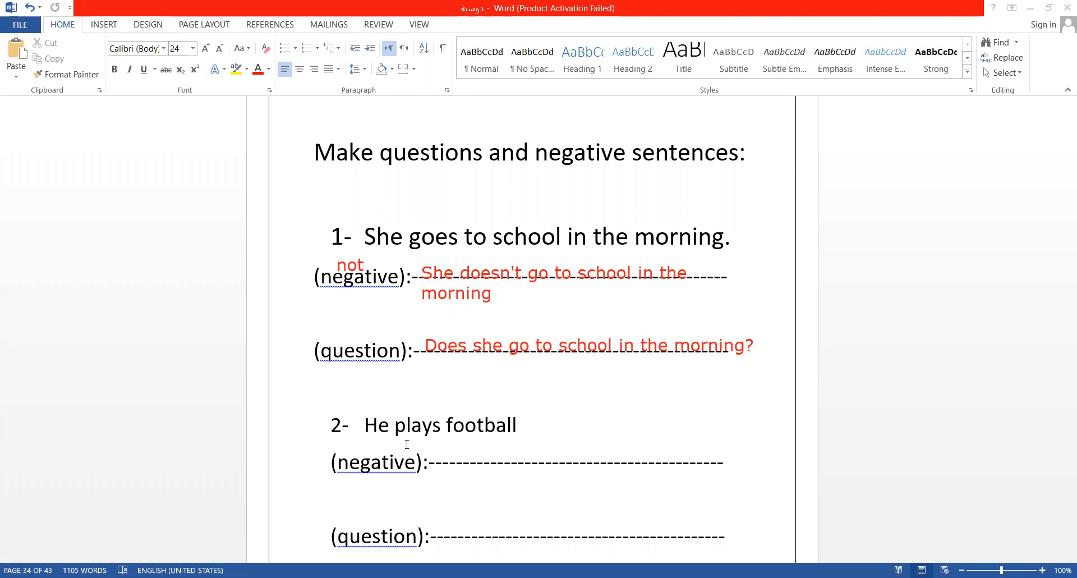
mouse_move(432, 456)
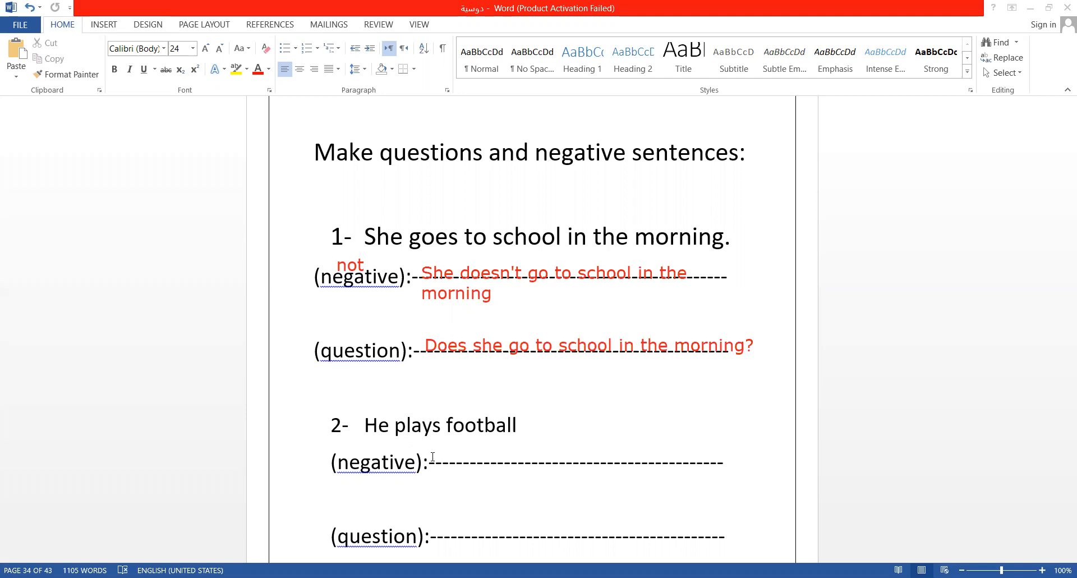
Step: Write the red negative answer 'He doesn't play football' for item 2
type("He d")
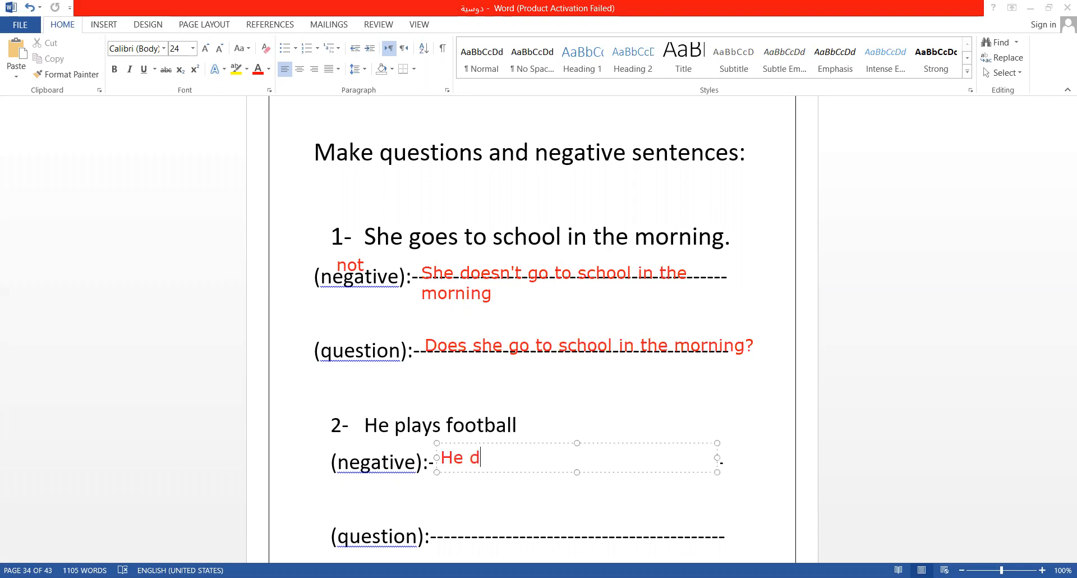
type("oesn't pl")
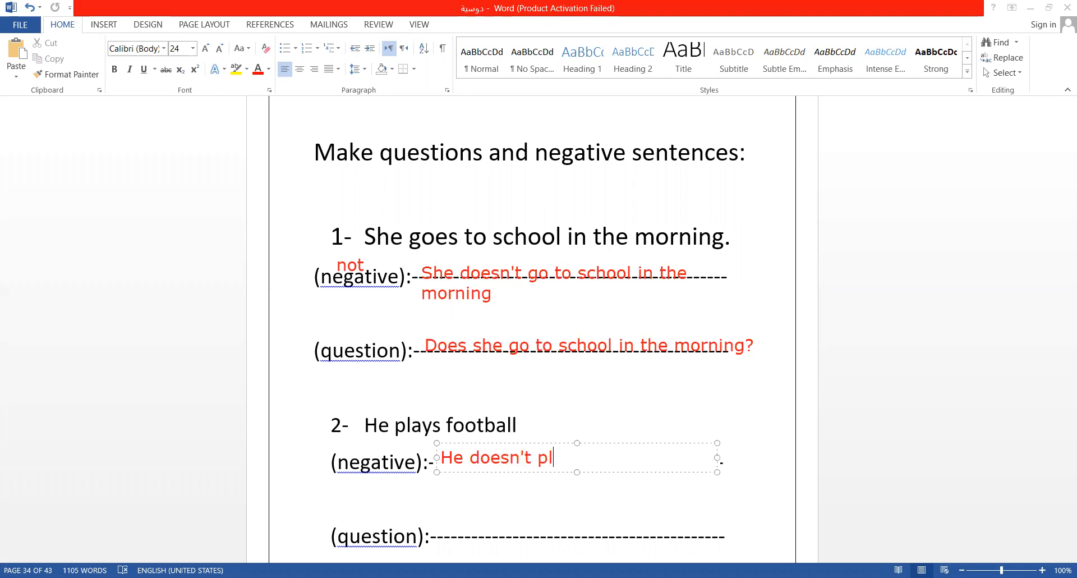
type("ay foo")
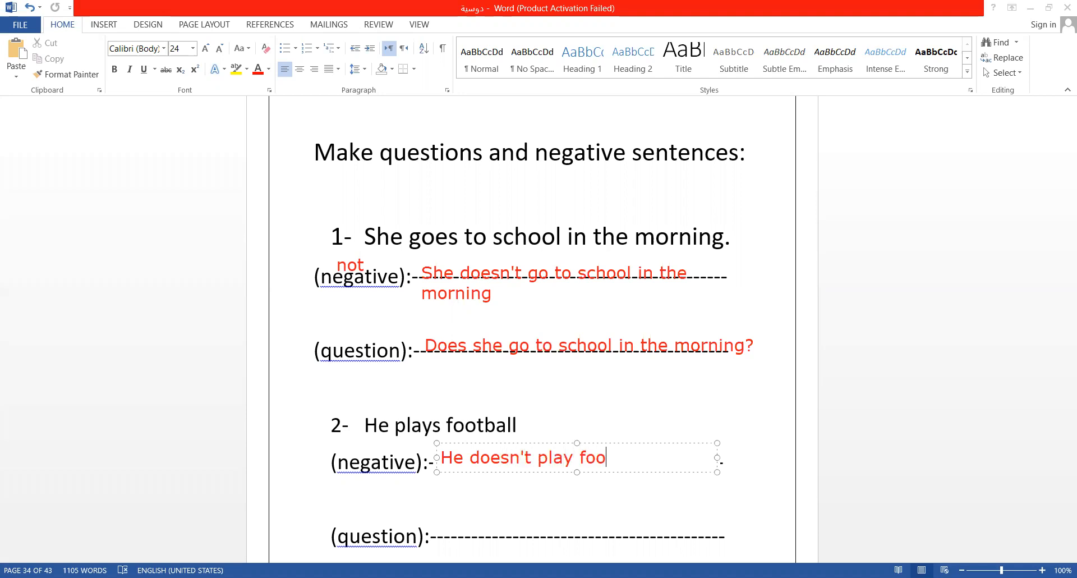
type("tball")
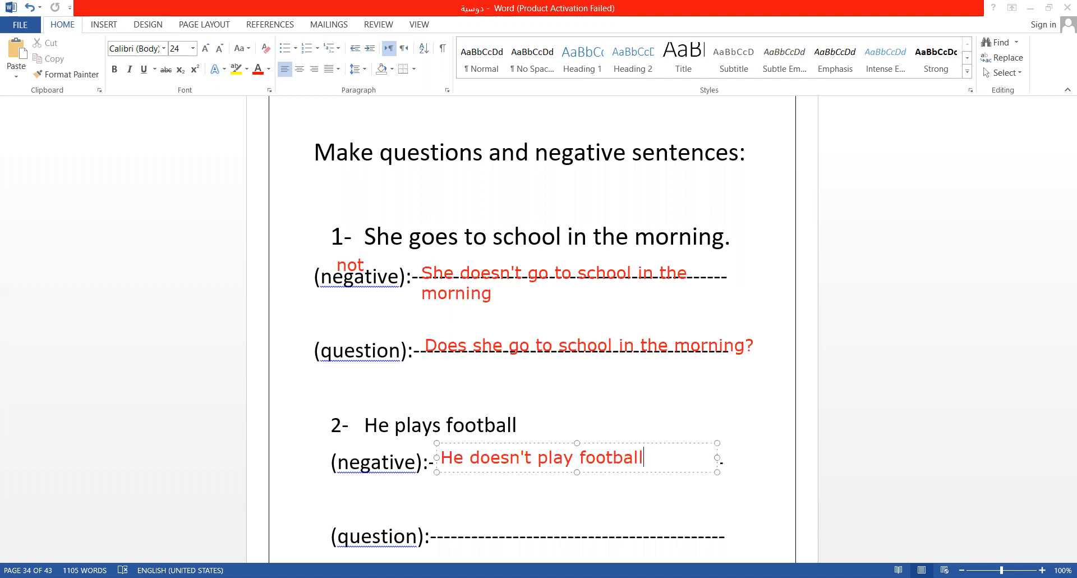
left_click(353, 461)
type("Does")
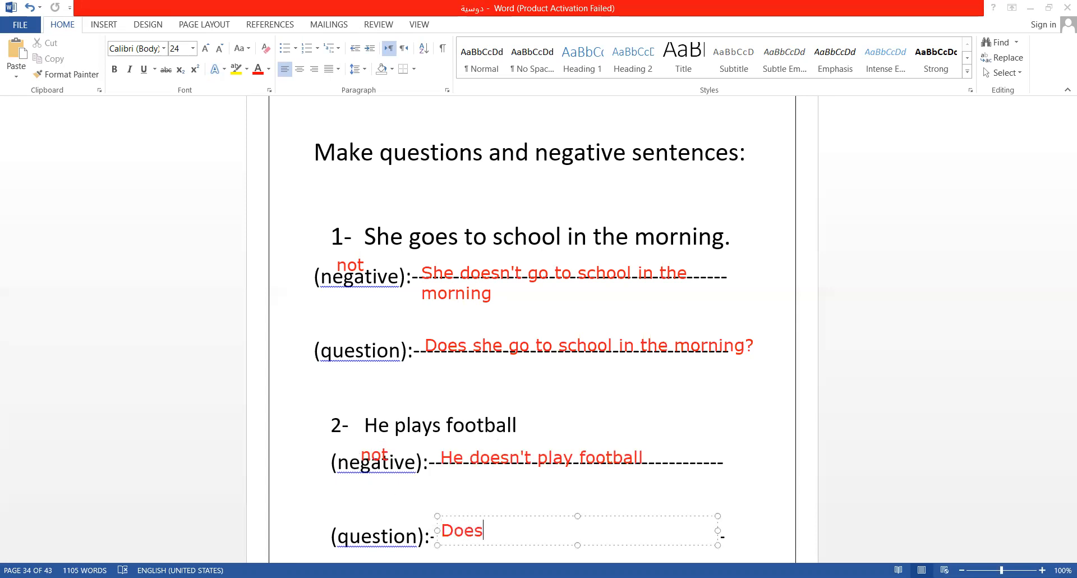
Step: Write the red question 'Does he play football?' for item 2
type("he pla")
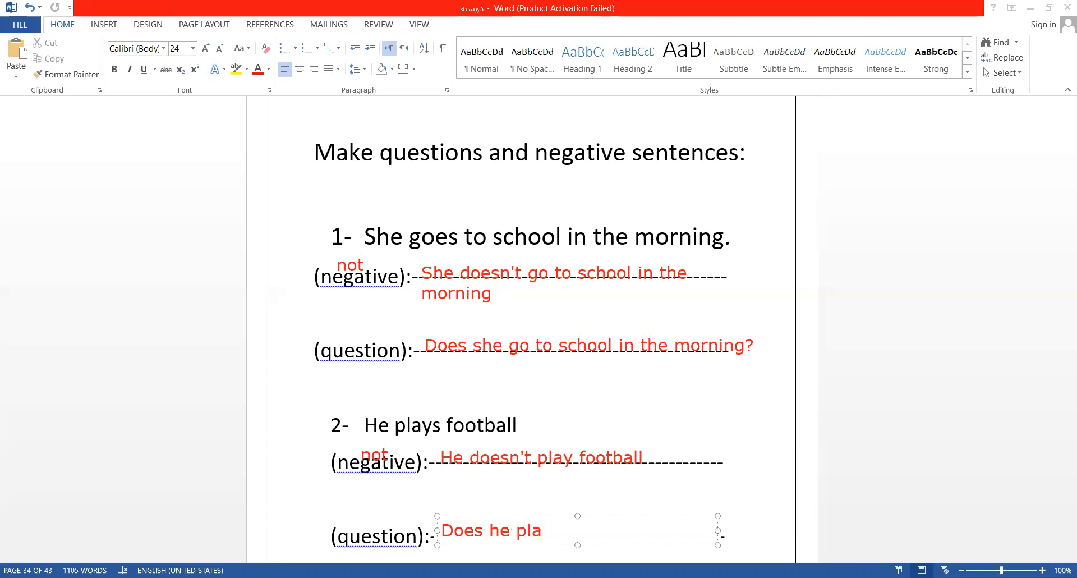
type("y foo")
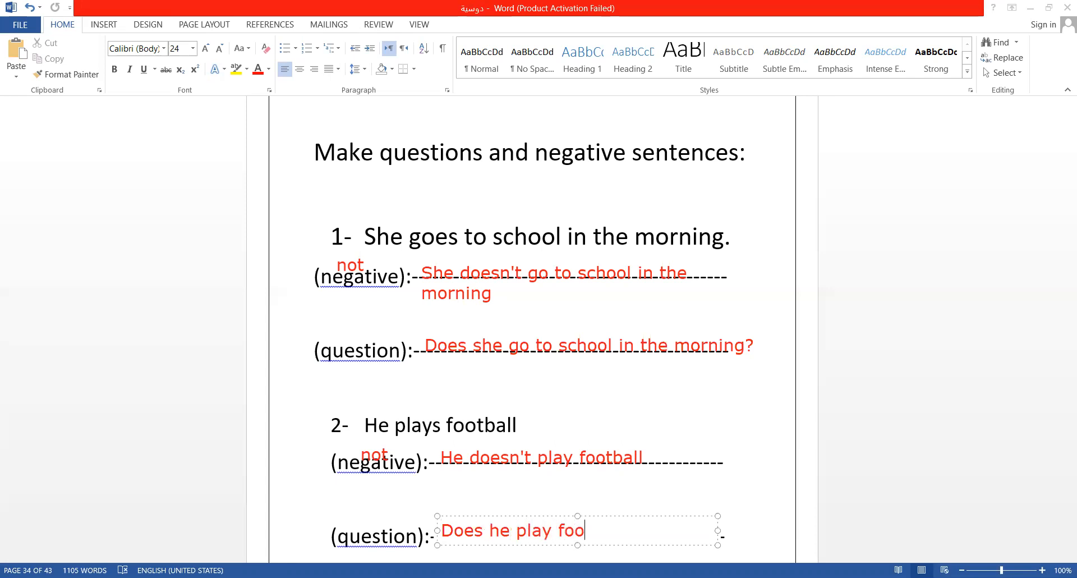
type("tb")
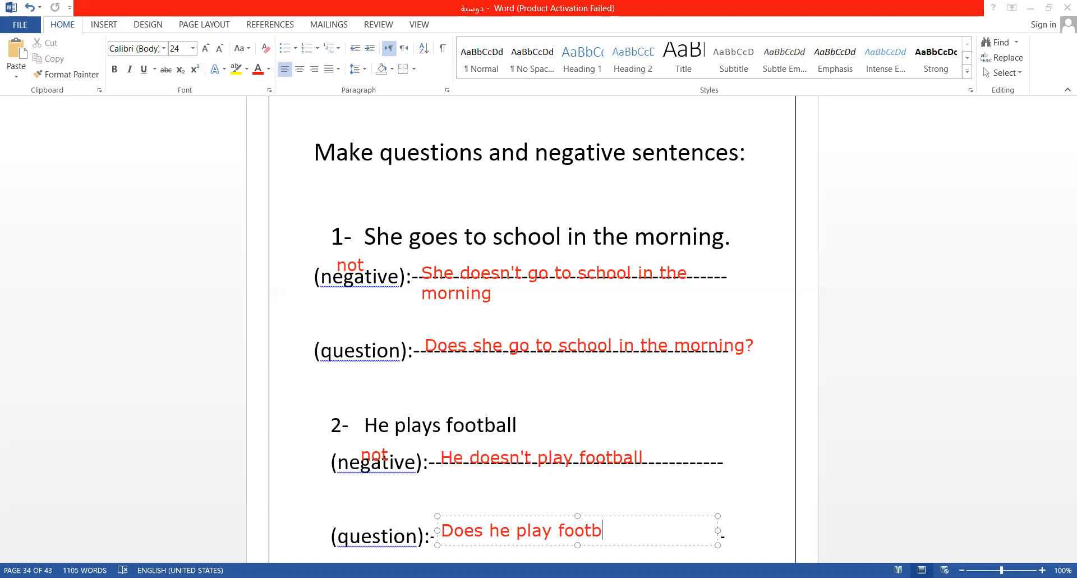
type("all?")
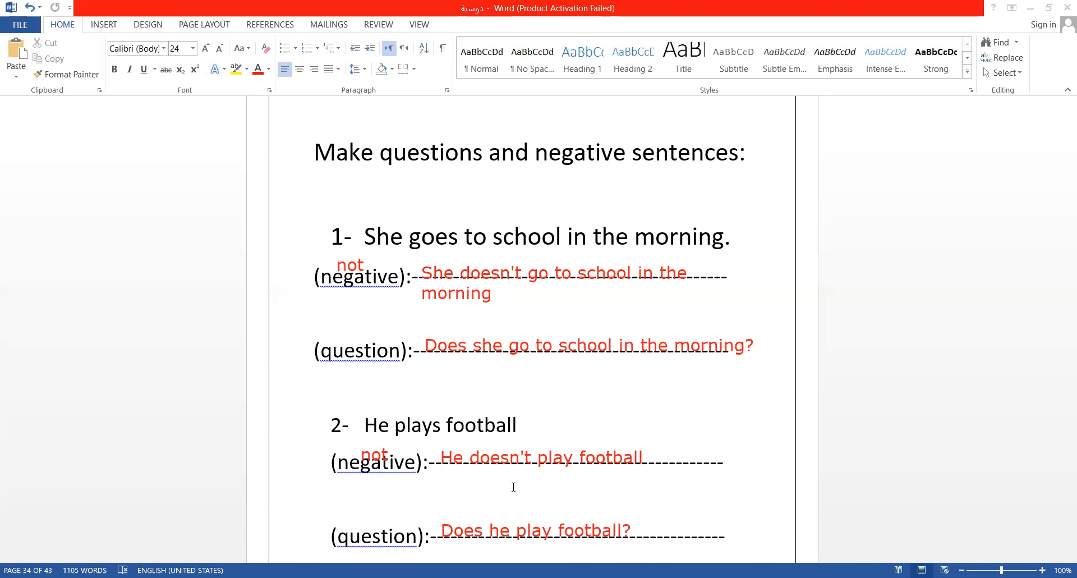
mouse_move(687, 131)
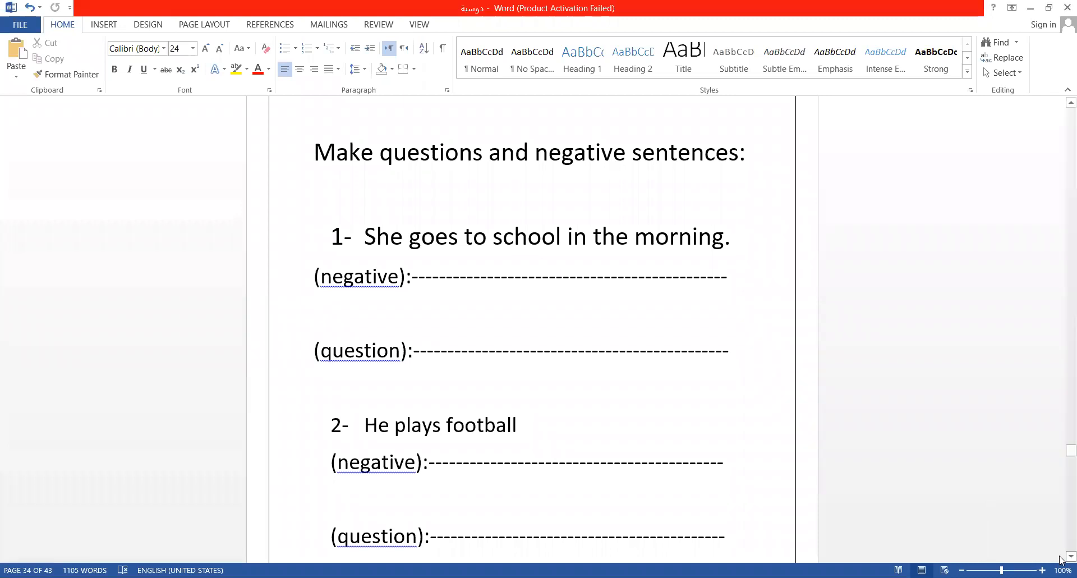
Step: Scroll up the Word worksheet and click on the page
scroll("up", 3)
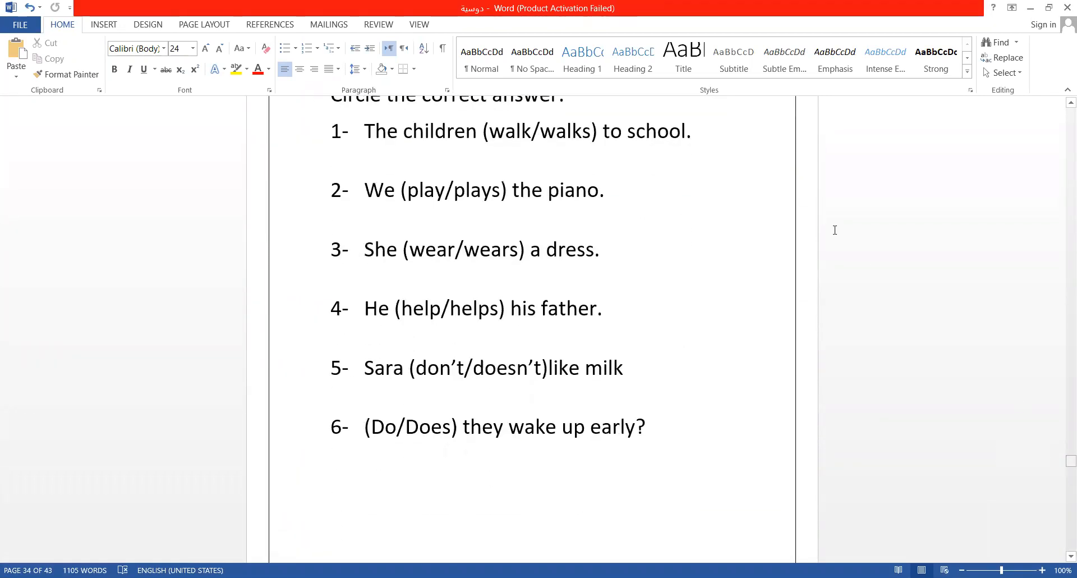
left_click(347, 486)
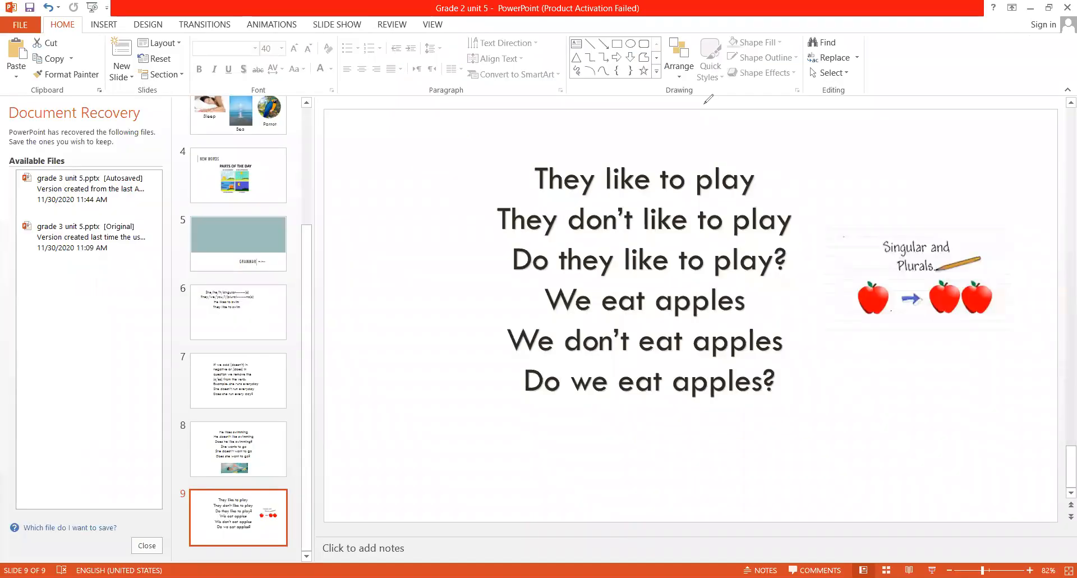
mouse_move(620, 211)
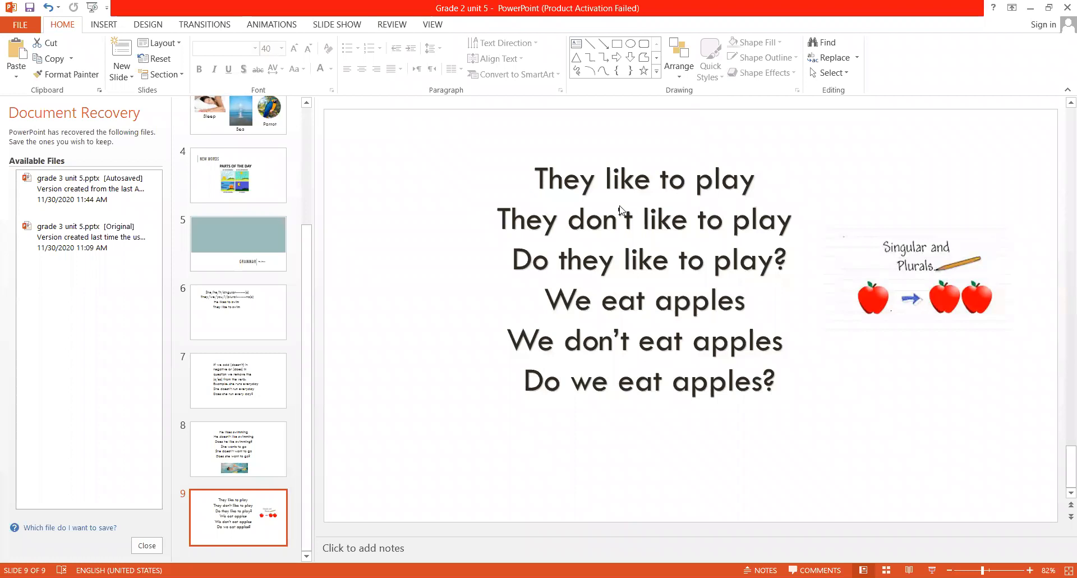
mouse_move(101, 32)
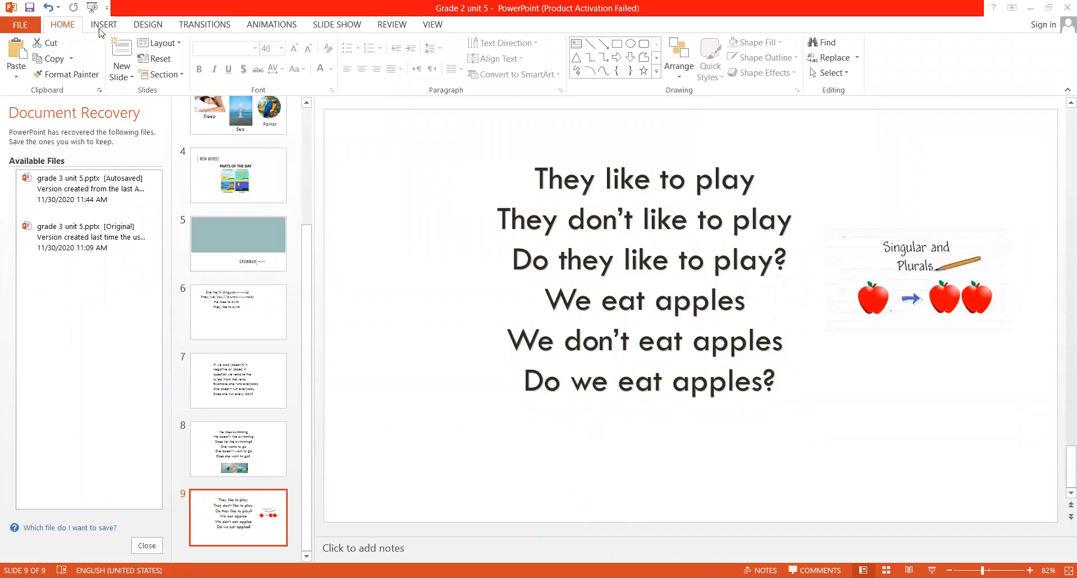
Step: Insert a new slide 10 with the Blank layout
left_click(104, 24)
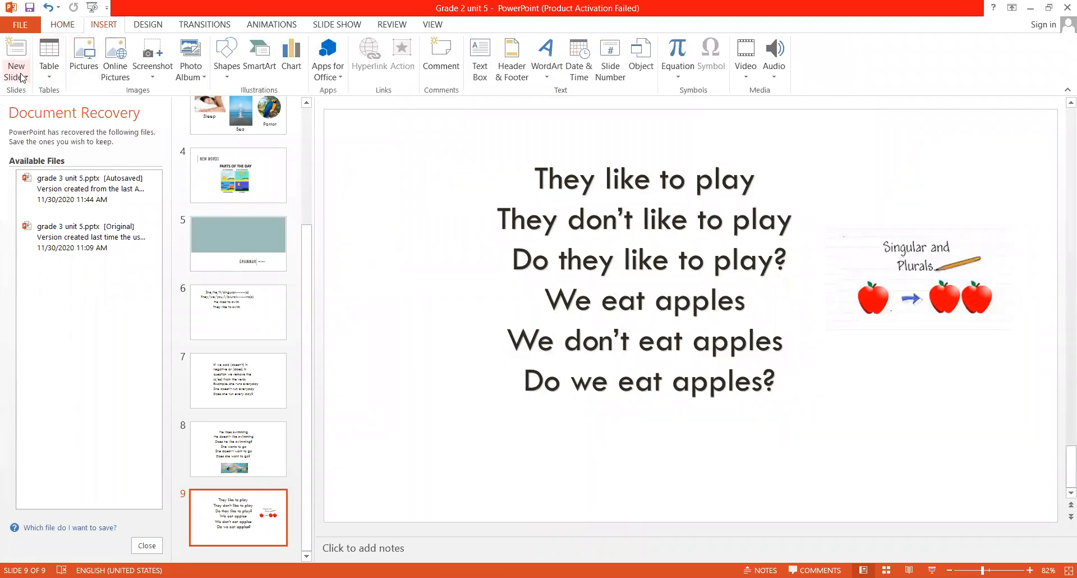
left_click(15, 65)
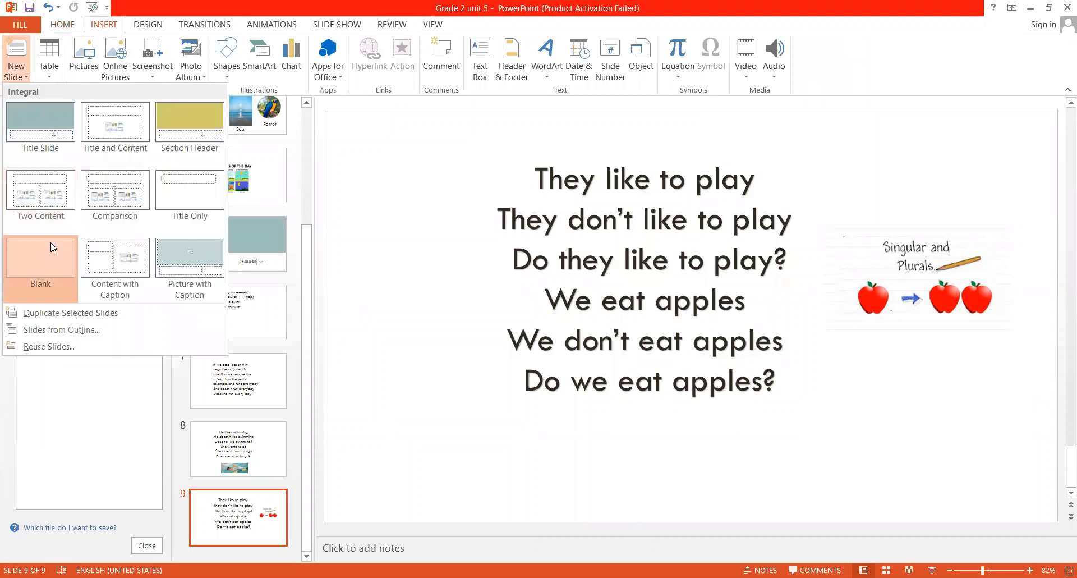
left_click(40, 253)
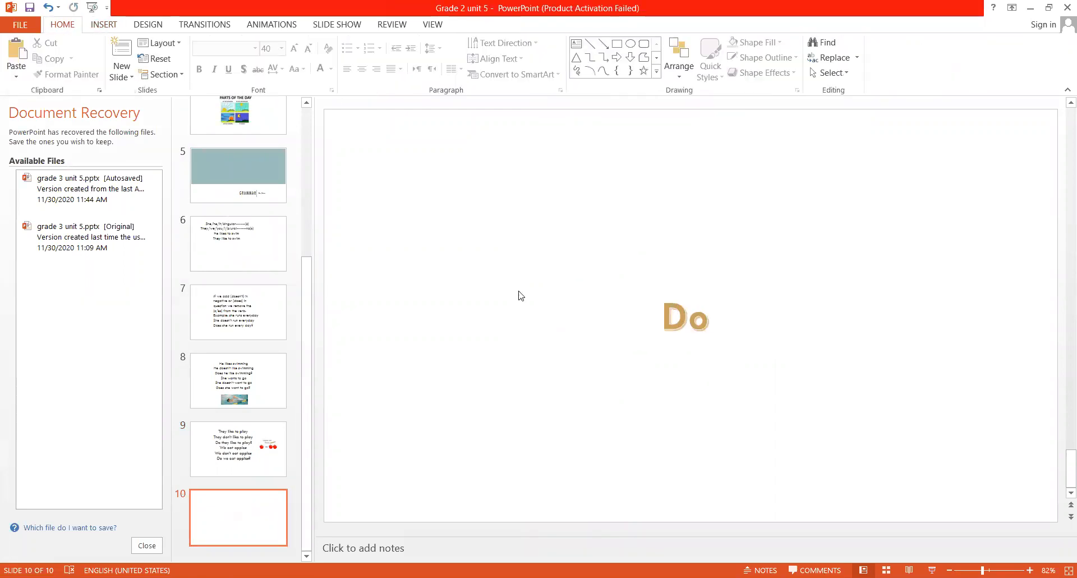
Step: Add a golden outlined WordArt 'Does' and move 'Do' to the upper right
left_click(104, 24)
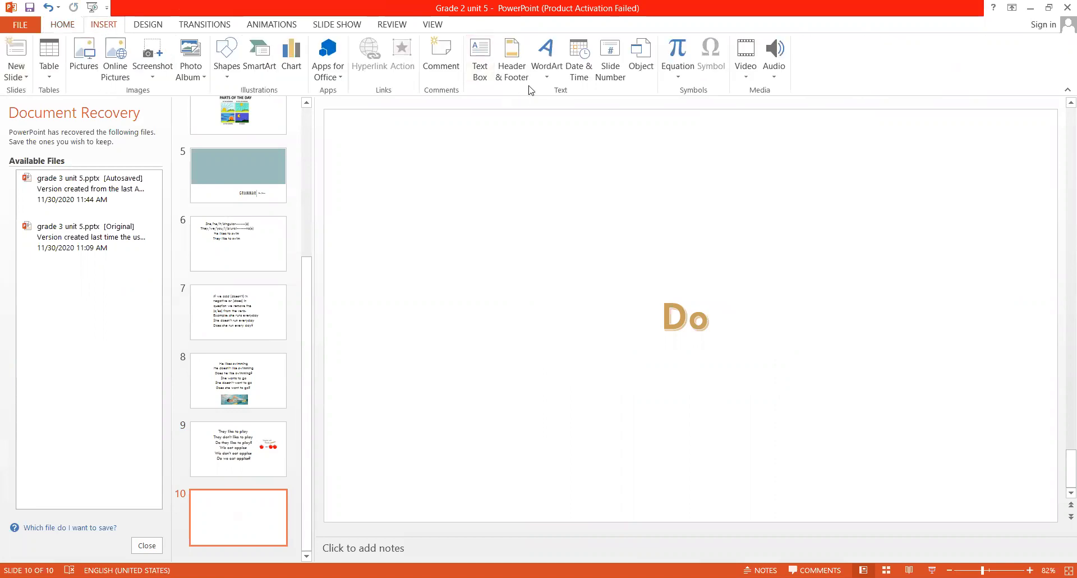
left_click(546, 55)
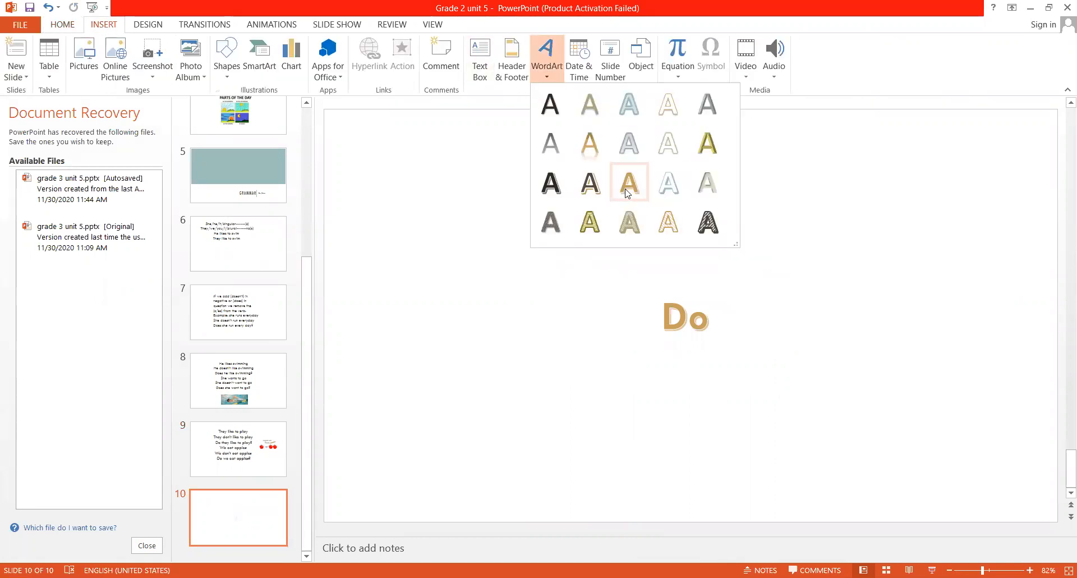
left_click(628, 183)
type("Does")
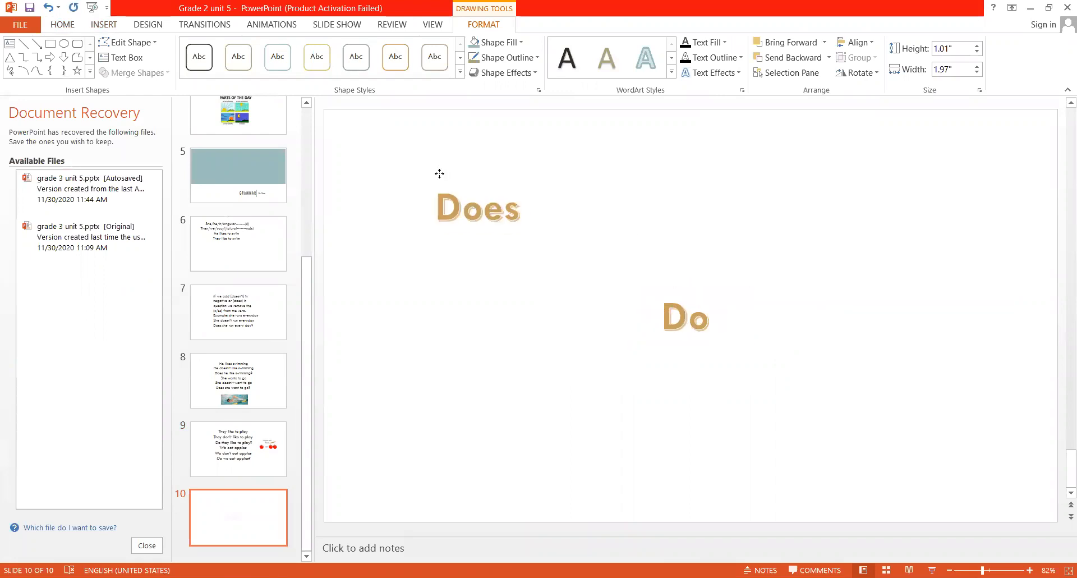
left_click(685, 318)
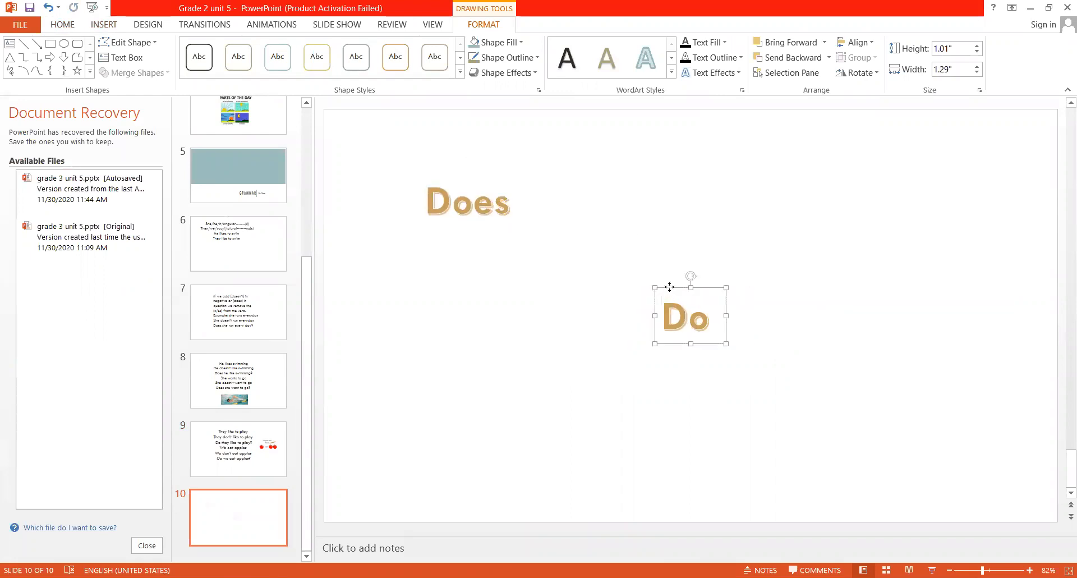
left_click_drag(687, 316, 775, 199)
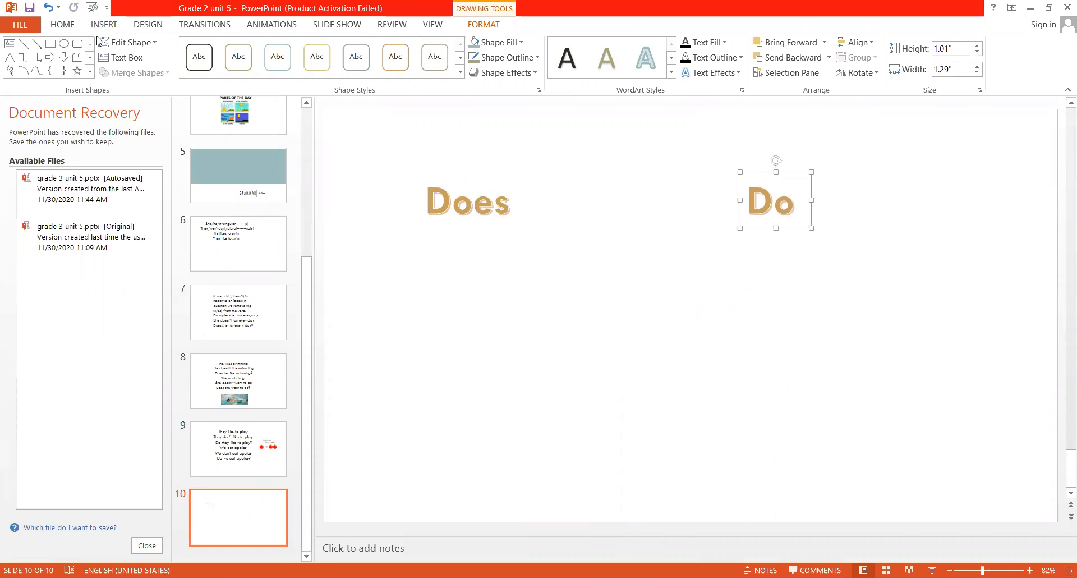
Step: Place a second WordArt box beneath 'Does' and type 'He'
left_click(103, 24)
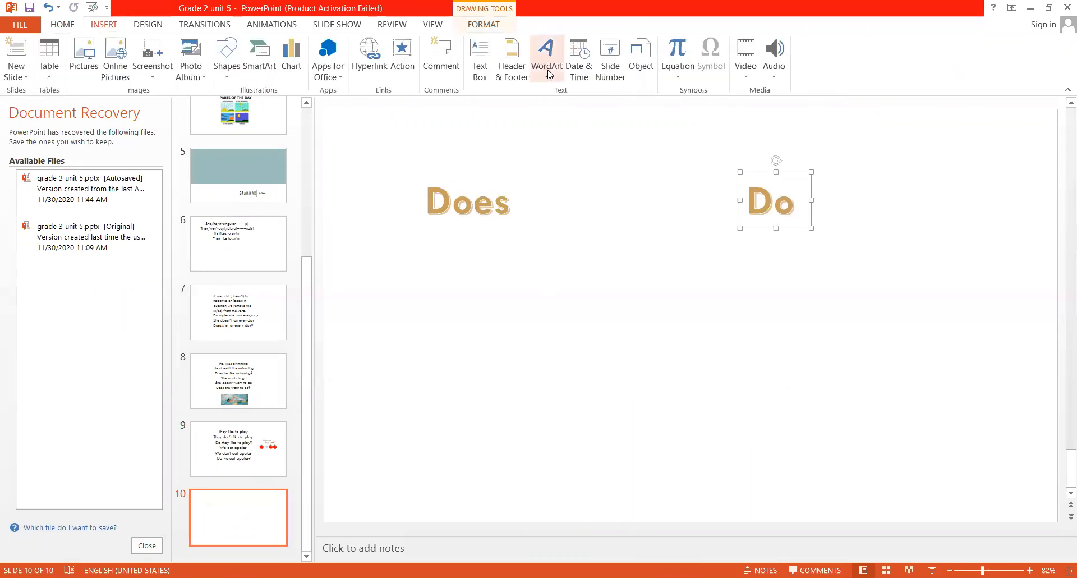
left_click(546, 54)
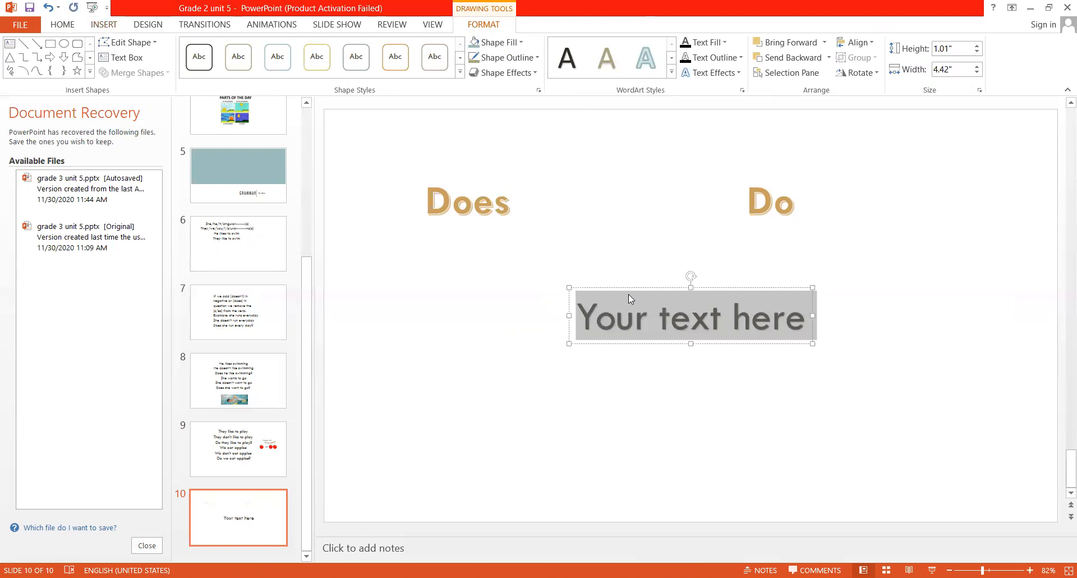
left_click_drag(690, 315, 472, 256)
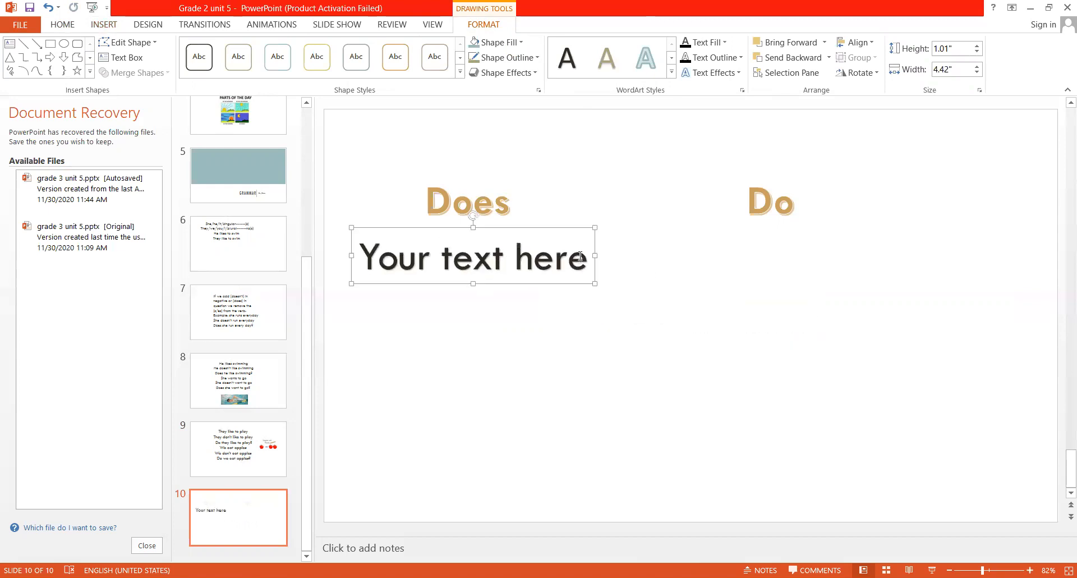
type("He")
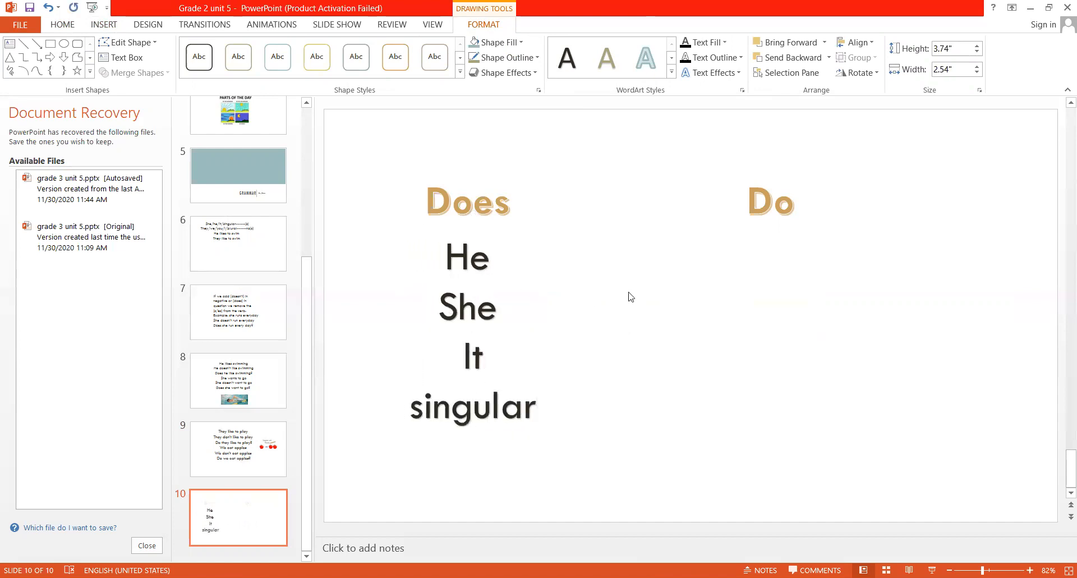
Step: Add a plain dark WordArt box reading They, We, you, I, plural on separate lines
left_click(104, 24)
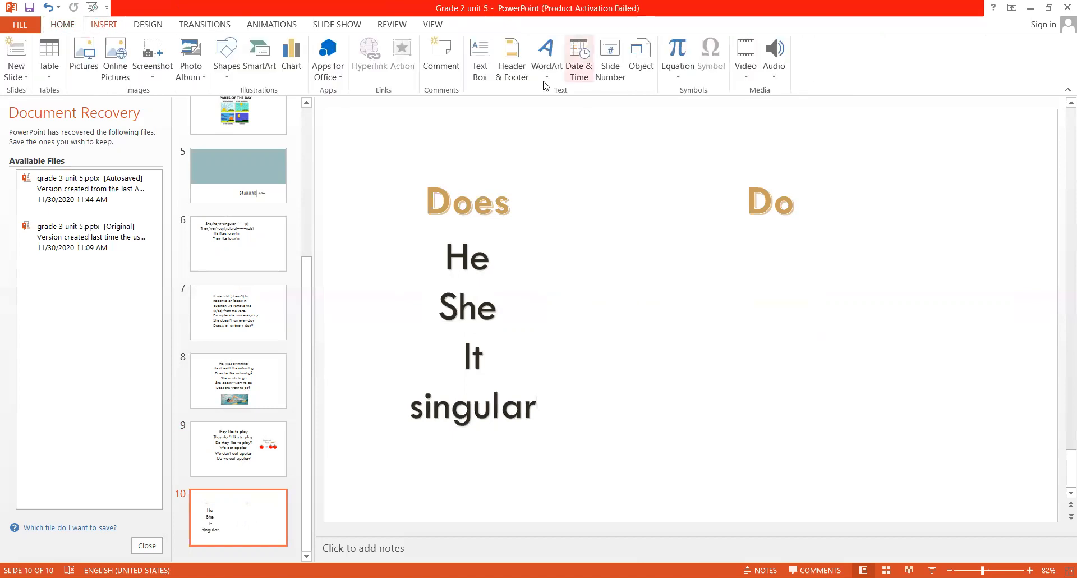
left_click(546, 55)
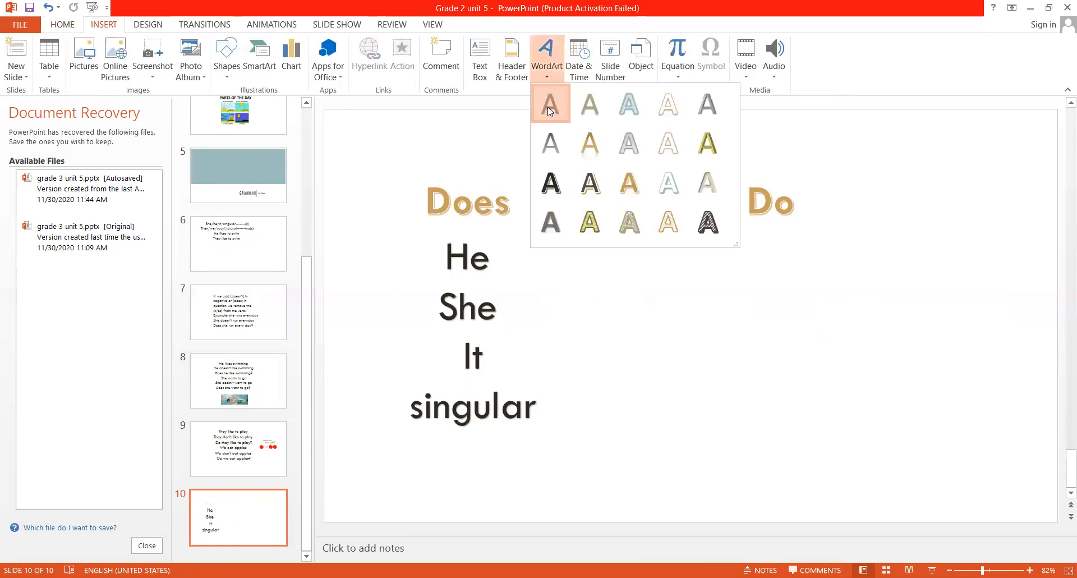
left_click(549, 104)
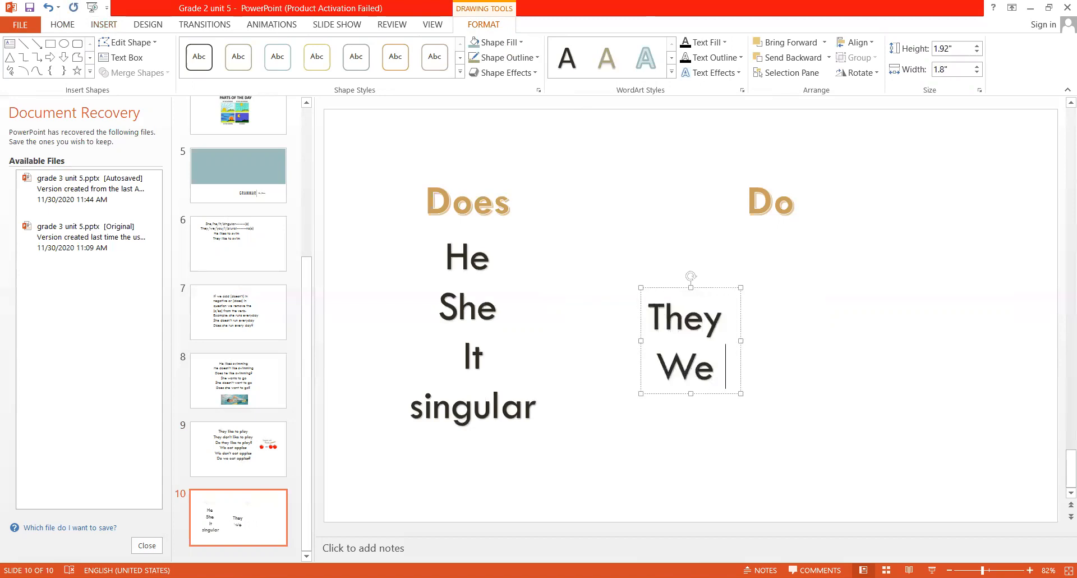
type("you")
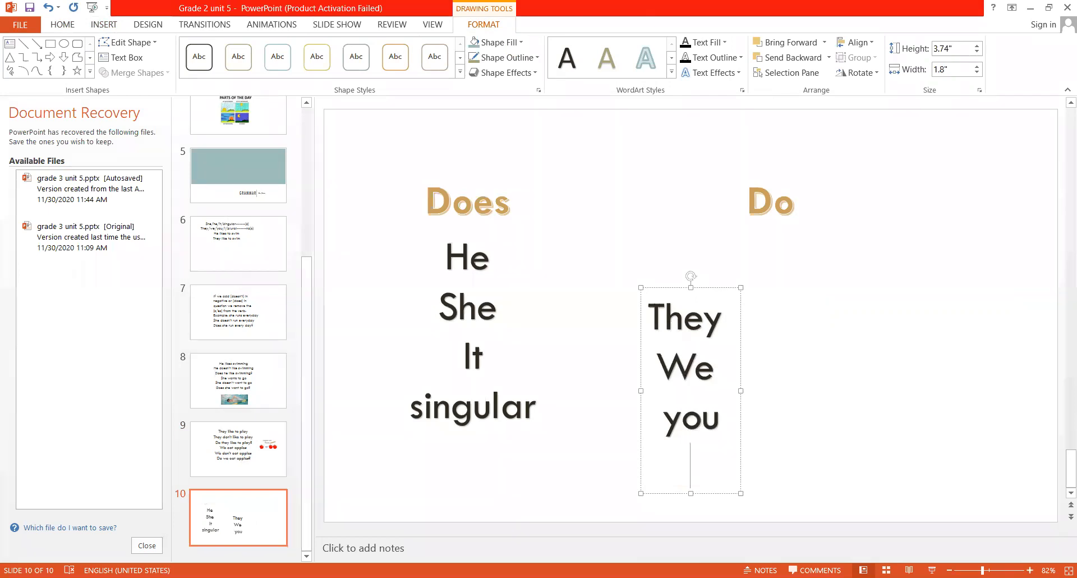
type("I")
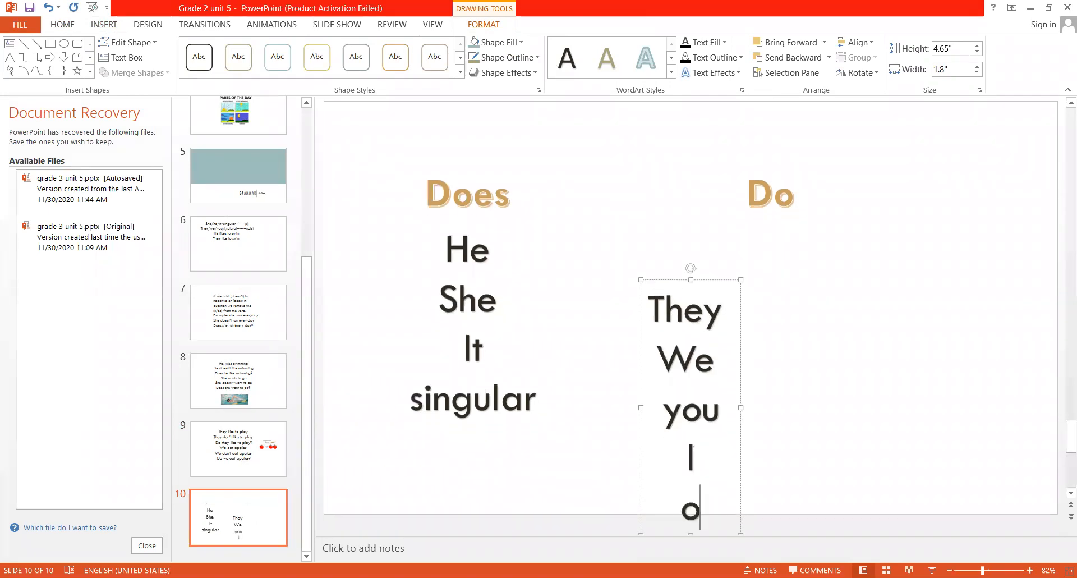
type("plural")
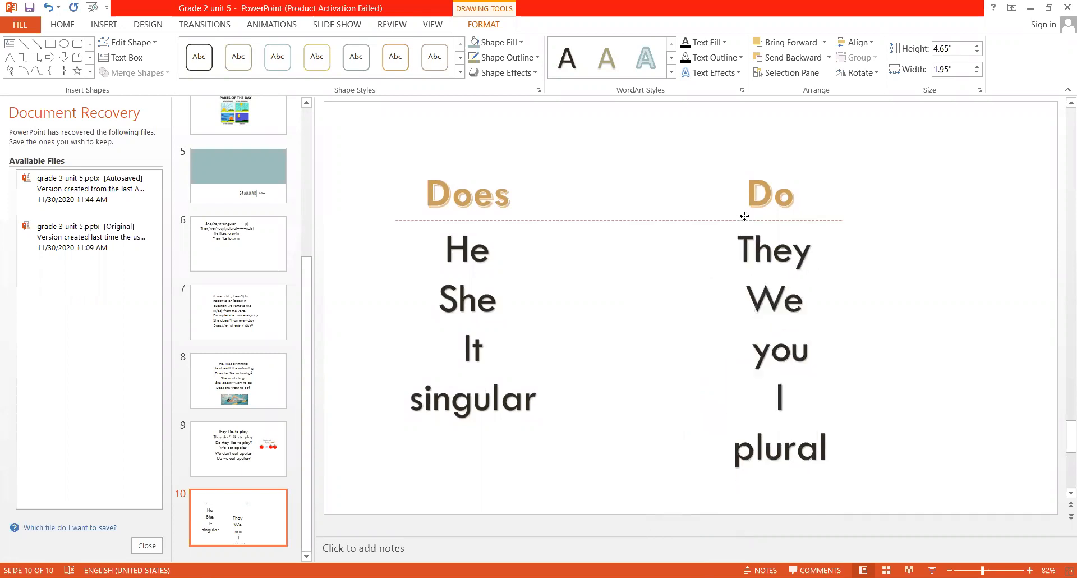
left_click(780, 354)
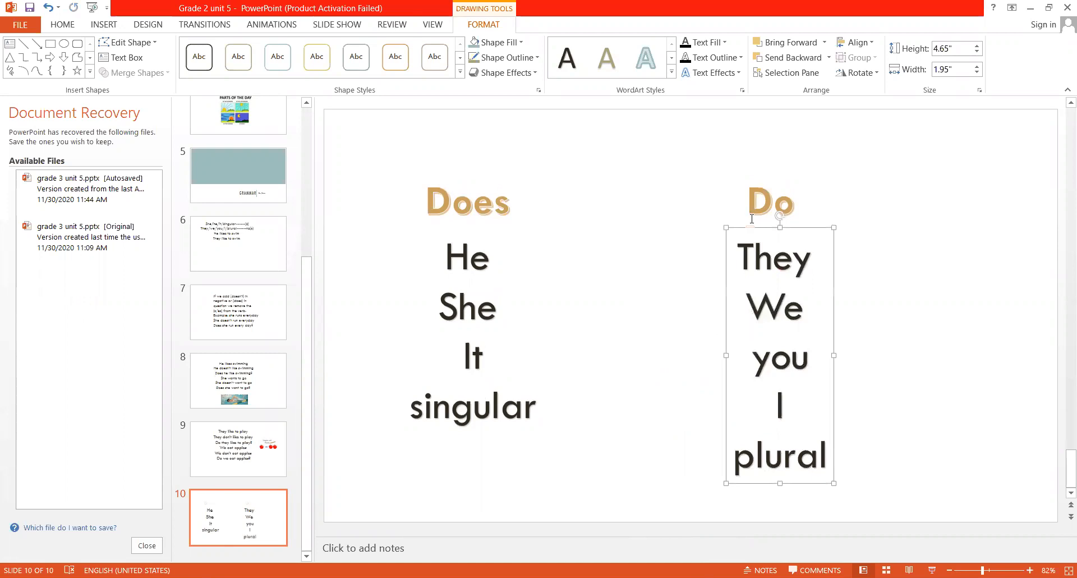
mouse_move(493, 230)
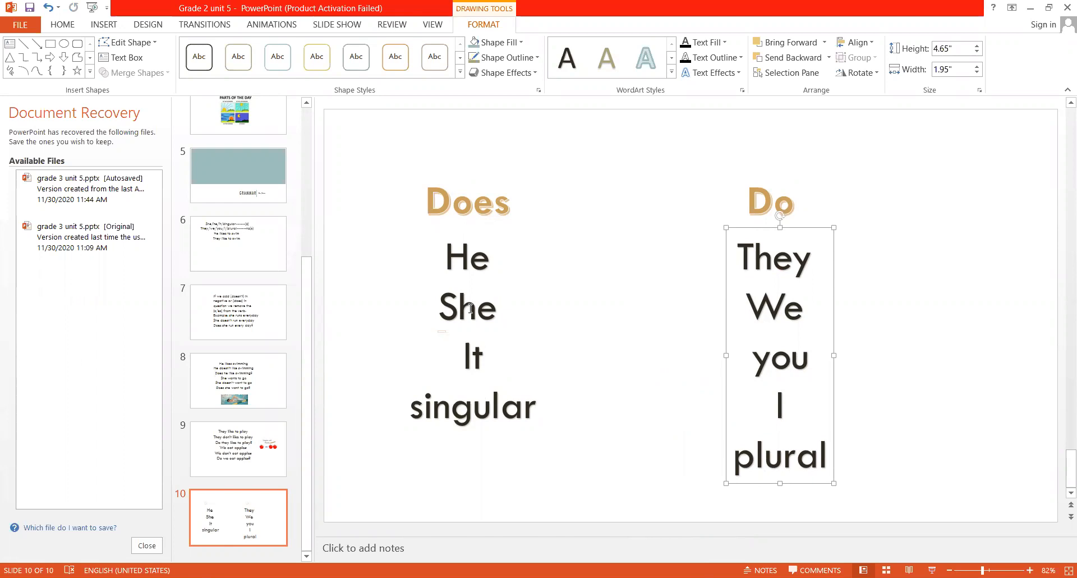
mouse_move(542, 109)
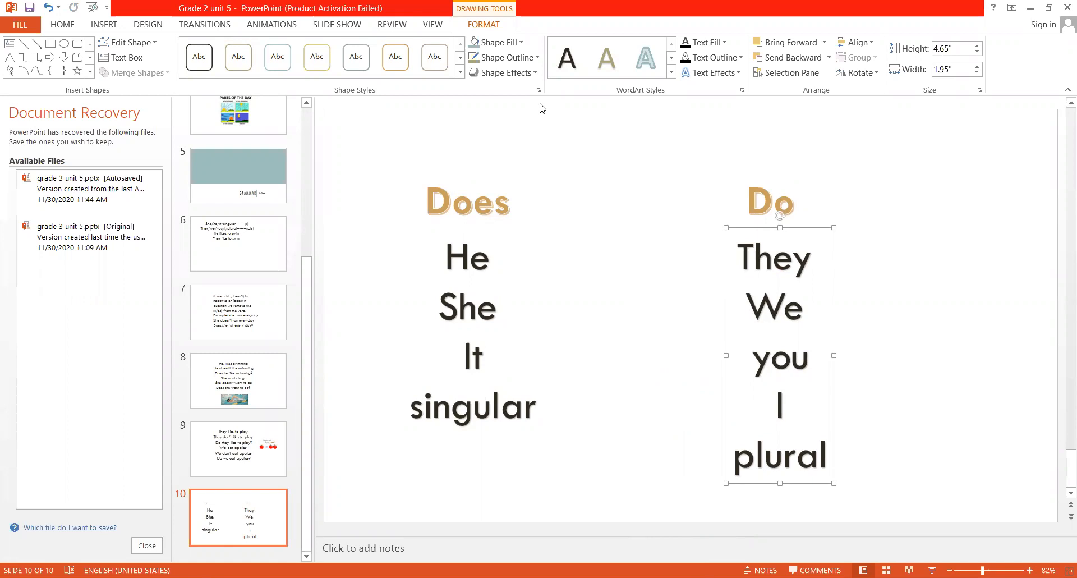
mouse_move(159, 257)
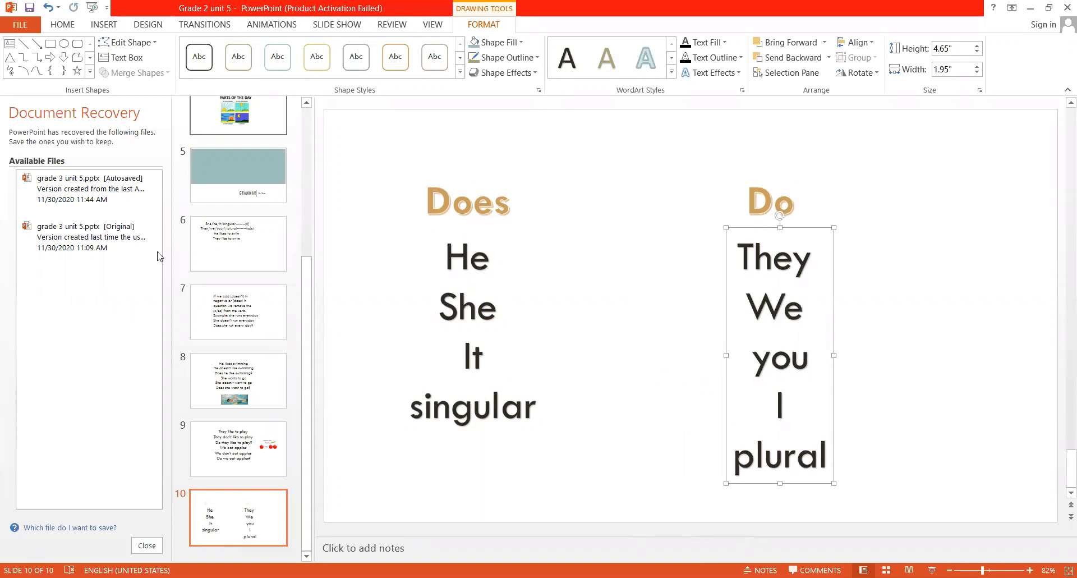